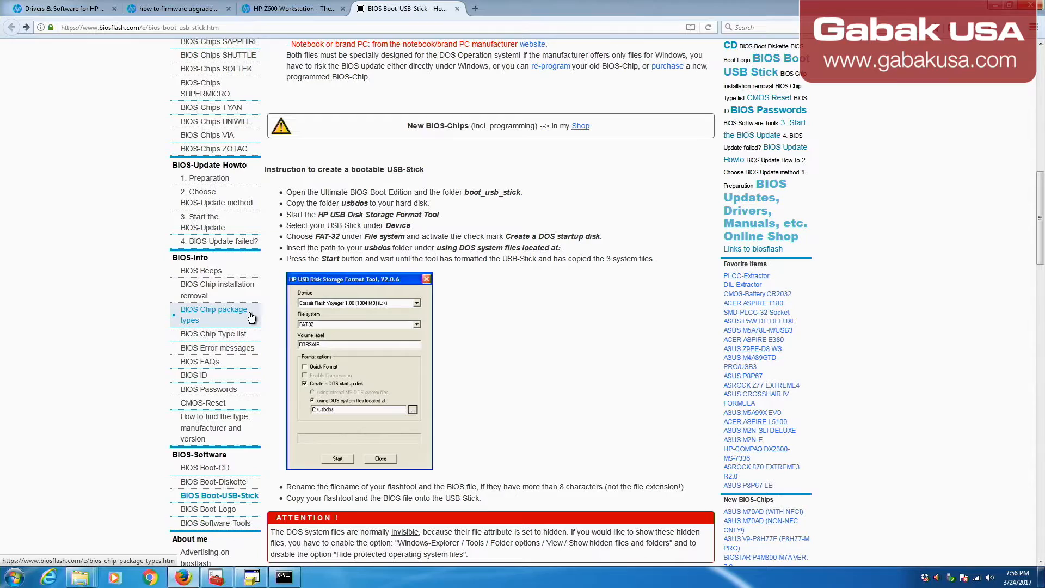
pyautogui.moveTo(189, 351)
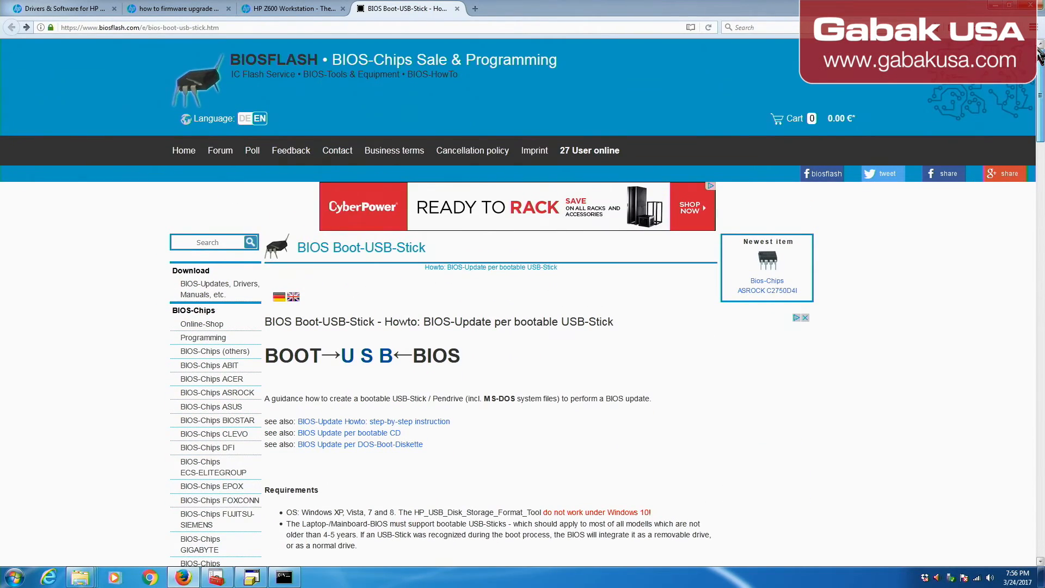
# Step: Scroll through the biosflash.com Boot-USB-Stick guide on required tools and creating a bootable stick
pyautogui.scroll(-3)
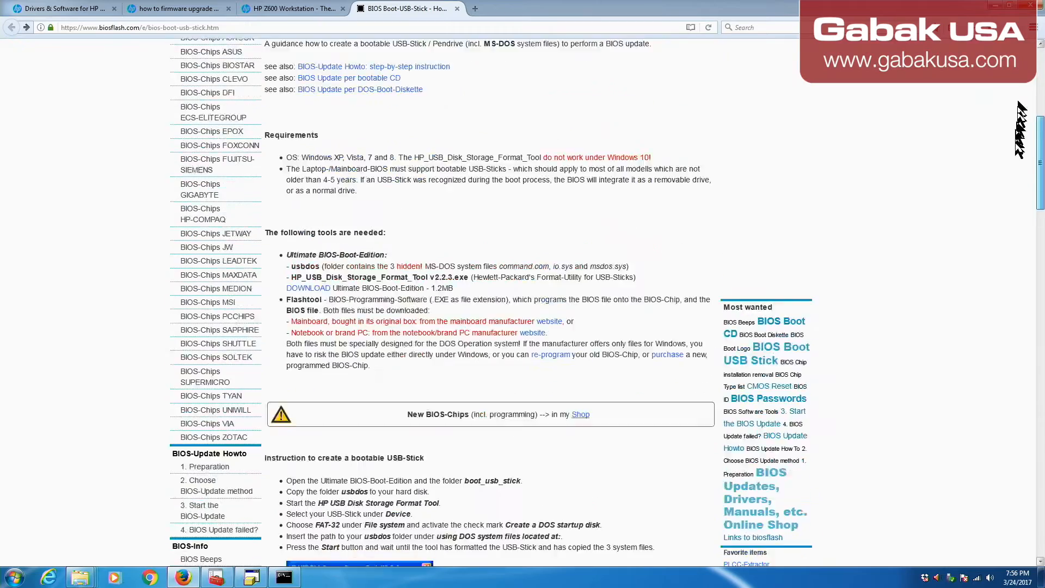
pyautogui.scroll(-3)
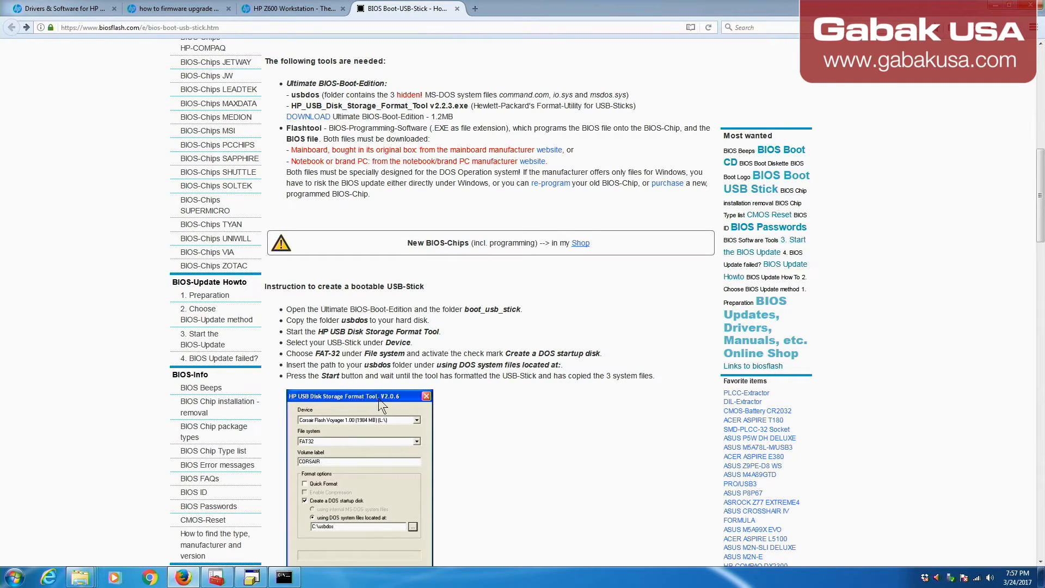
pyautogui.moveTo(390, 406)
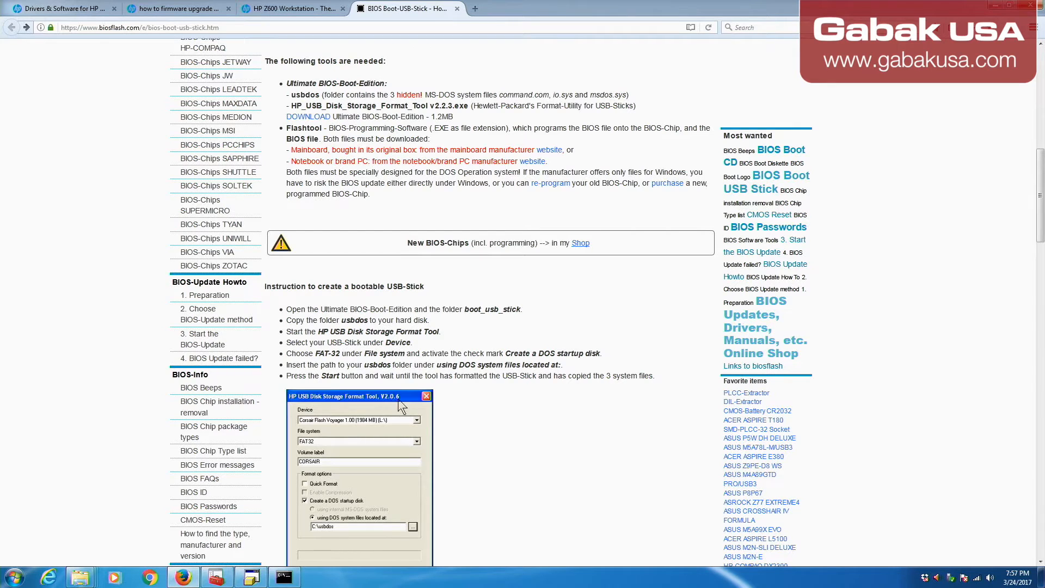
pyautogui.moveTo(375, 138)
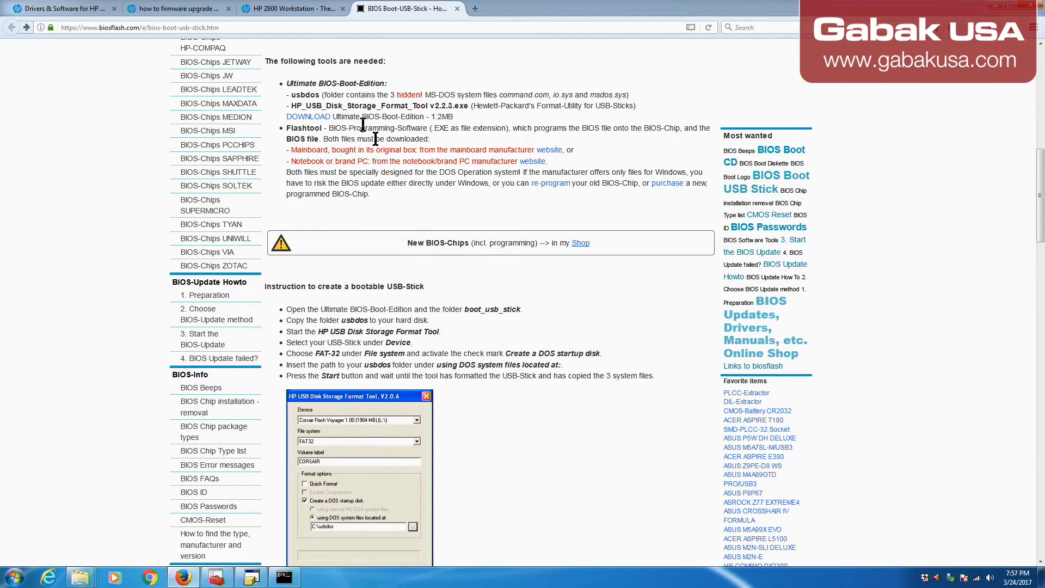
pyautogui.scroll(-3)
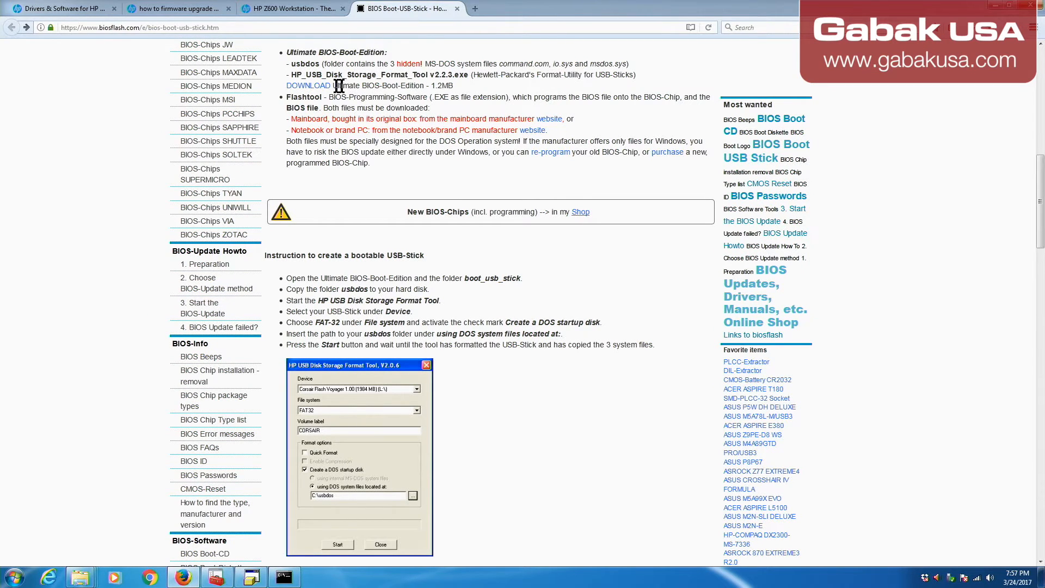
pyautogui.scroll(-3)
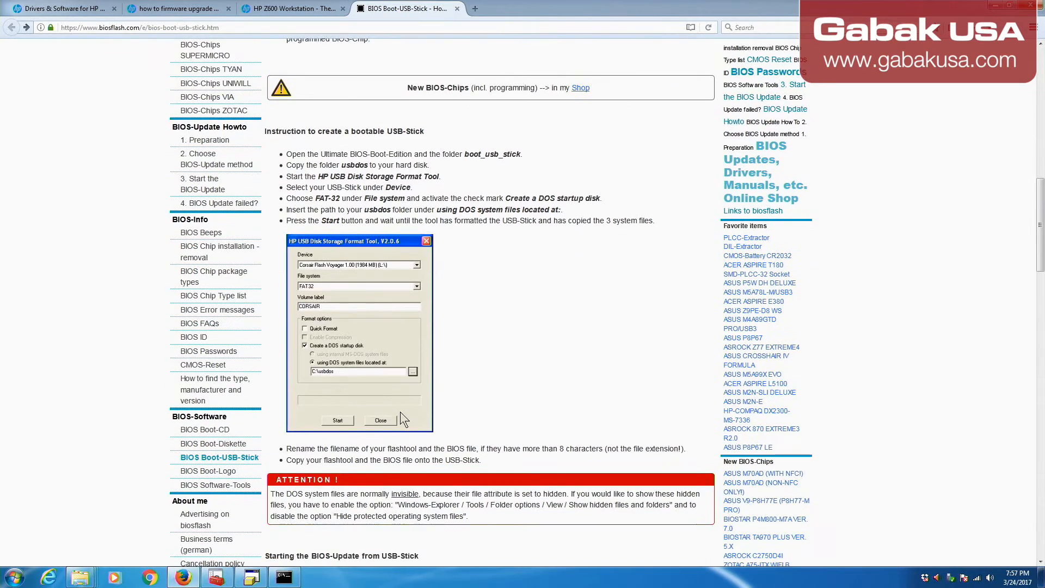
pyautogui.moveTo(304, 448)
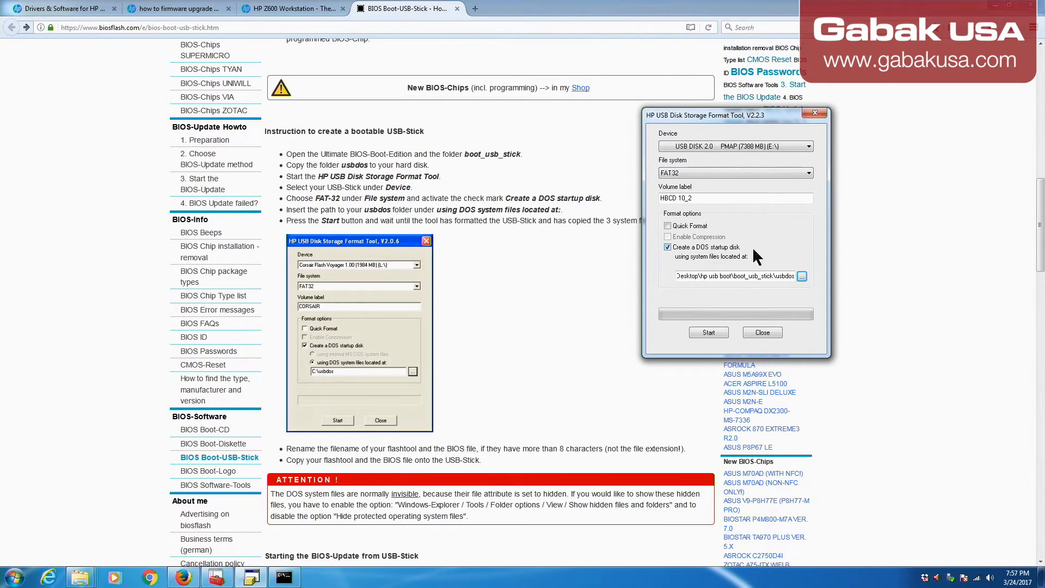
pyautogui.moveTo(753, 259)
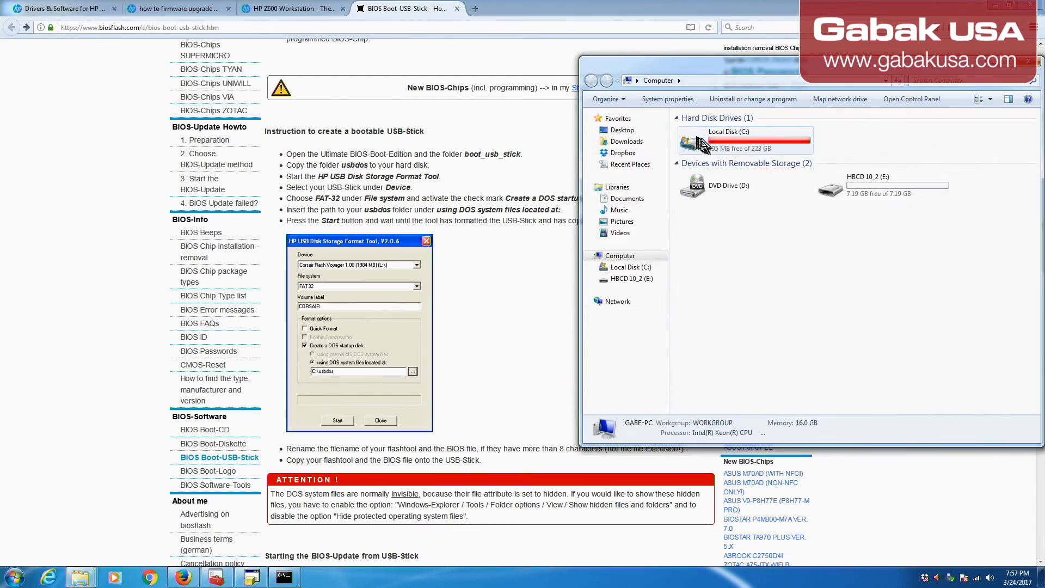
# Step: Browse to Desktop\hp usb boot\boot_usb_stick\usbdos and point out COMMAND.COM, IO.SYS, MSDOS.SYS
pyautogui.doubleClick(745, 140)
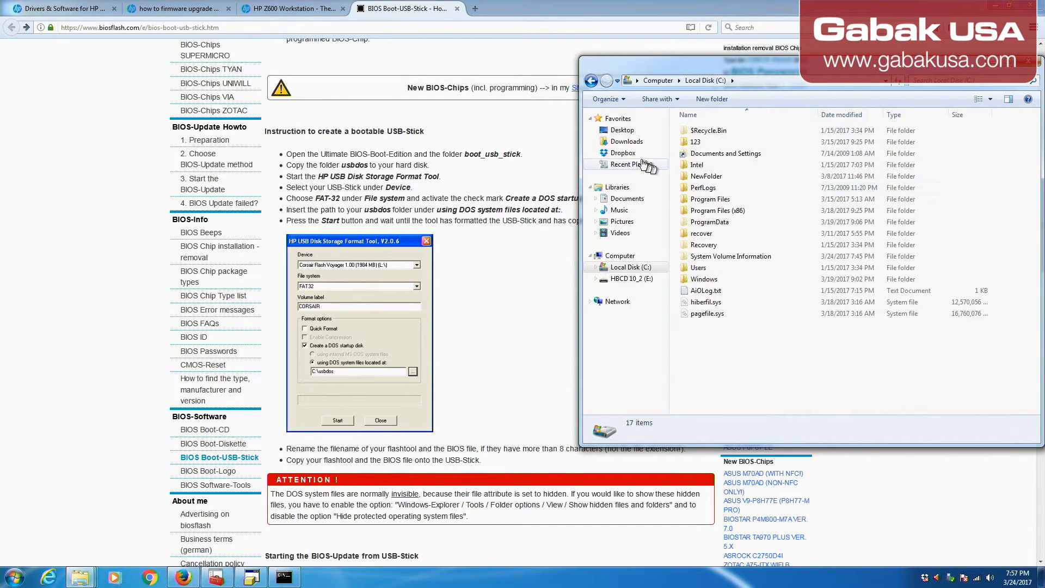
pyautogui.click(622, 129)
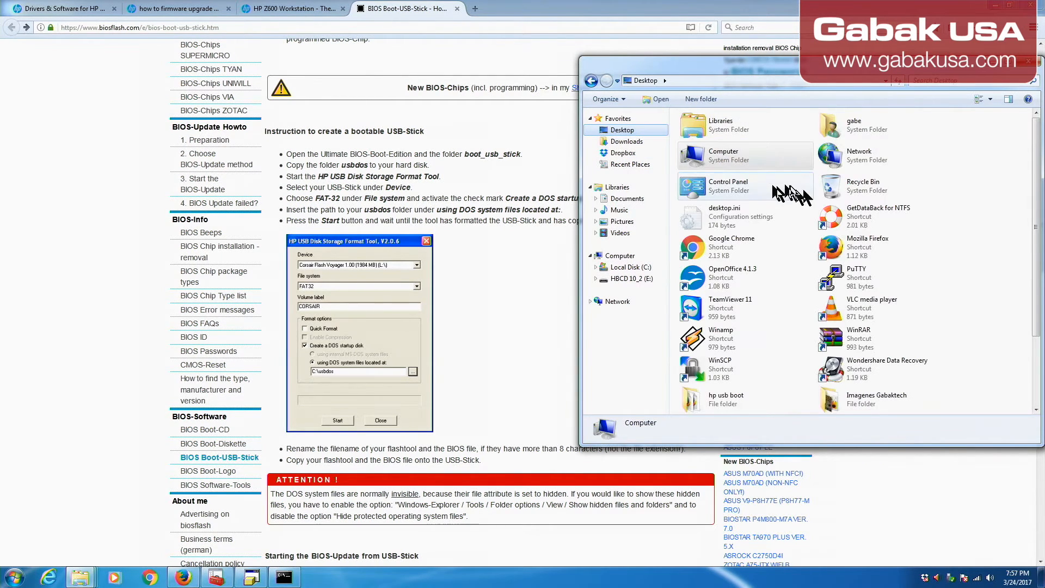
pyautogui.click(886, 368)
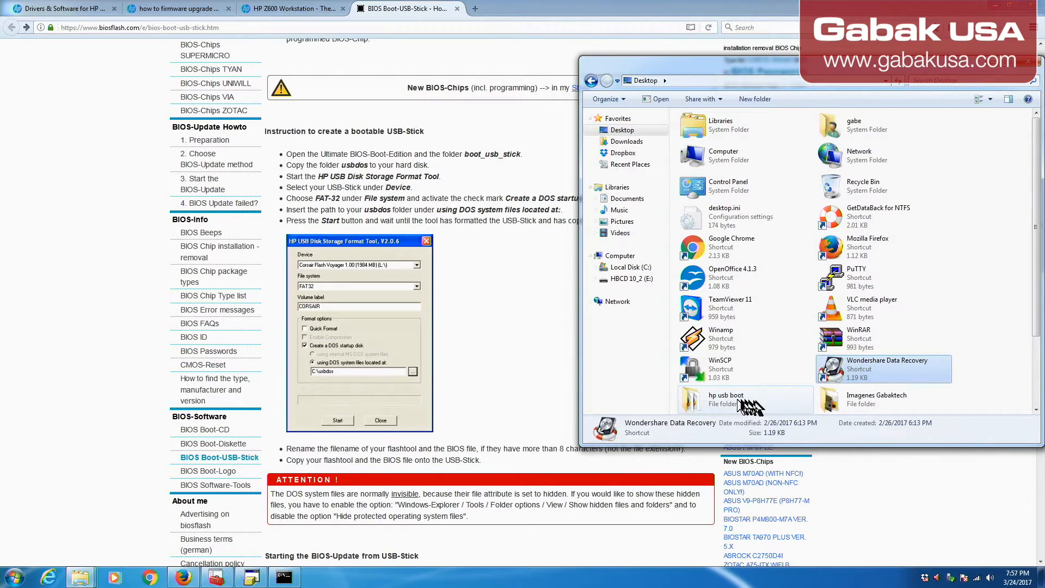
pyautogui.doubleClick(725, 398)
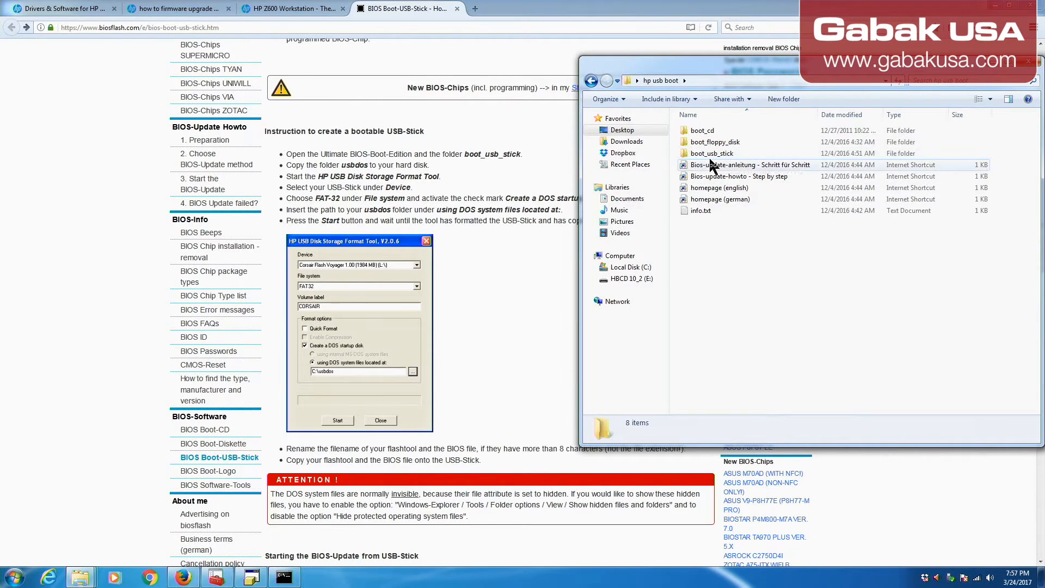
pyautogui.doubleClick(712, 153)
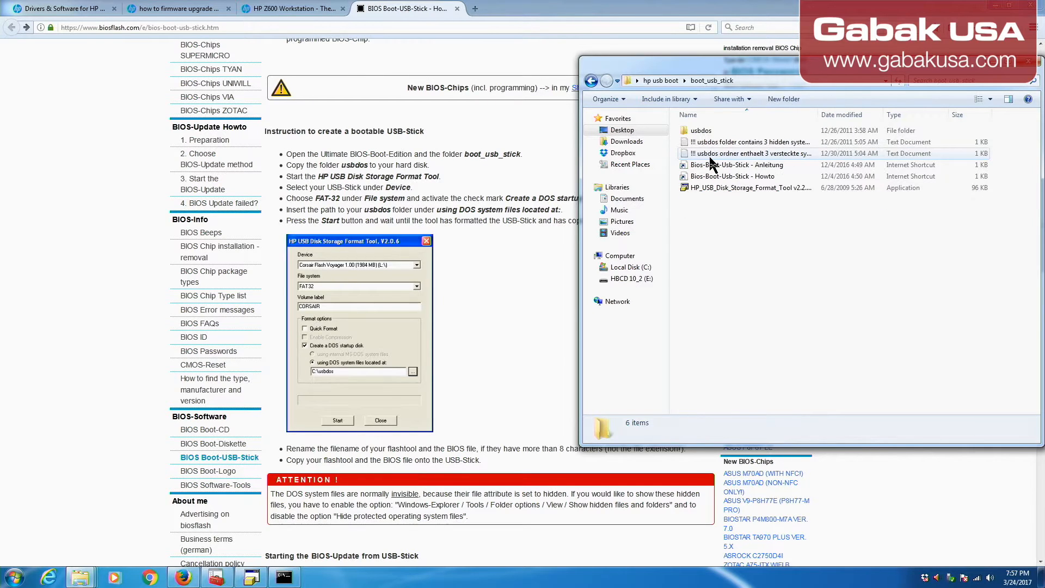
pyautogui.doubleClick(700, 131)
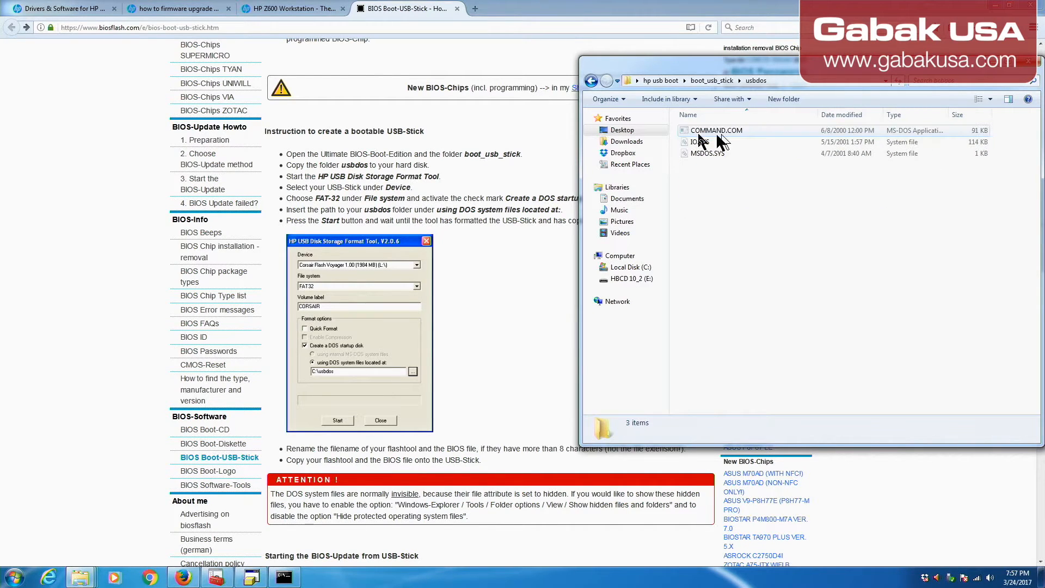
pyautogui.click(733, 80)
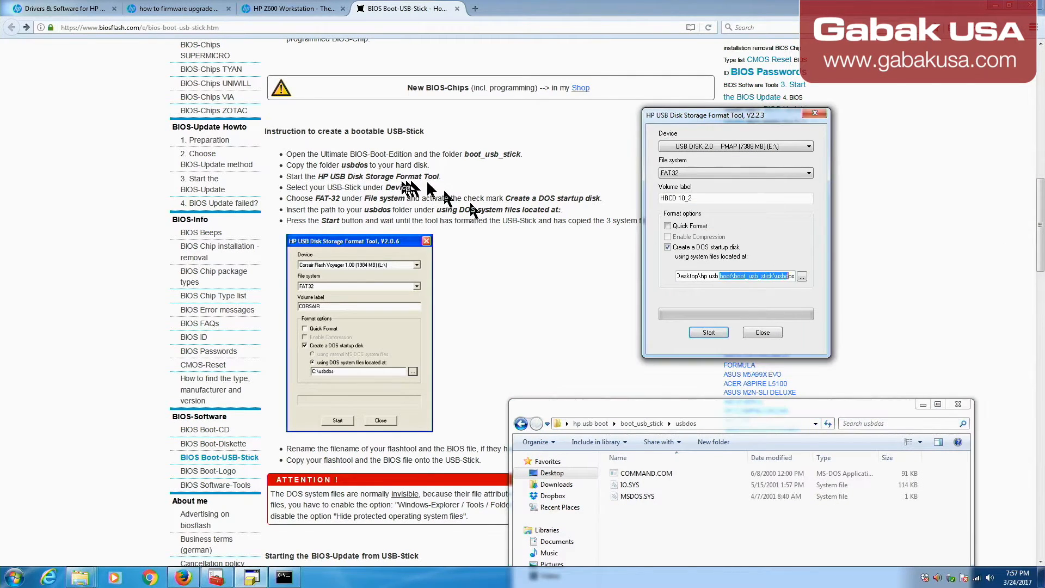
pyautogui.moveTo(448, 213)
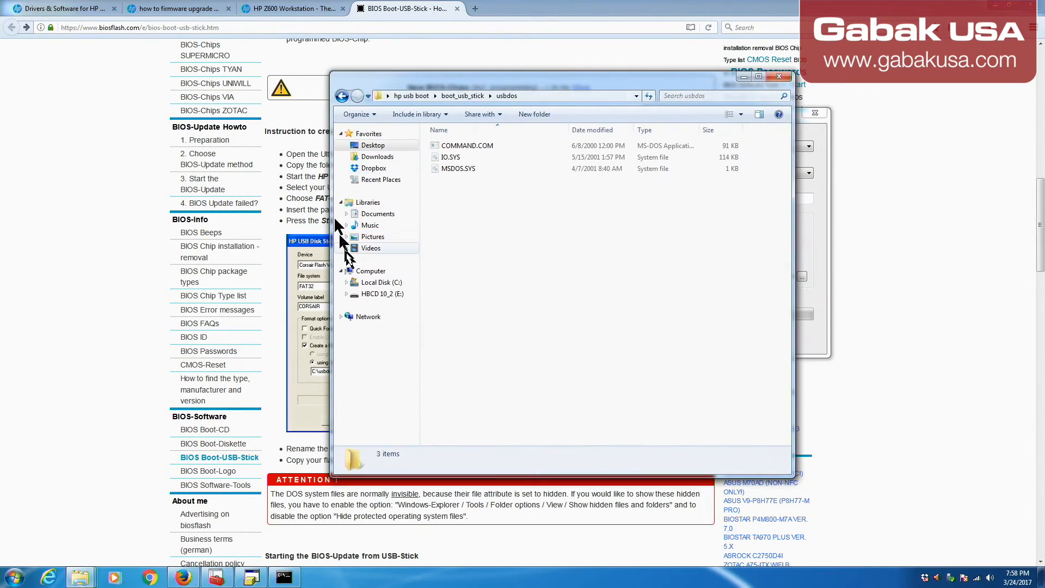
pyautogui.click(383, 294)
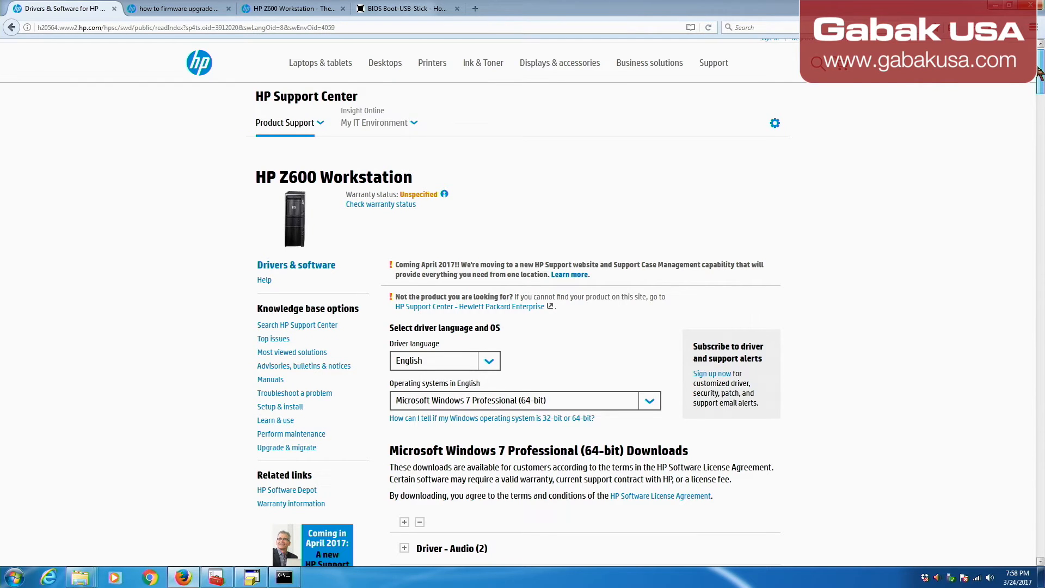
# Step: Collapse Driver - Storage on the Z600 page to reveal BIOS 3.60 Rev. A and 03.57 Rev. A
pyautogui.scroll(-3)
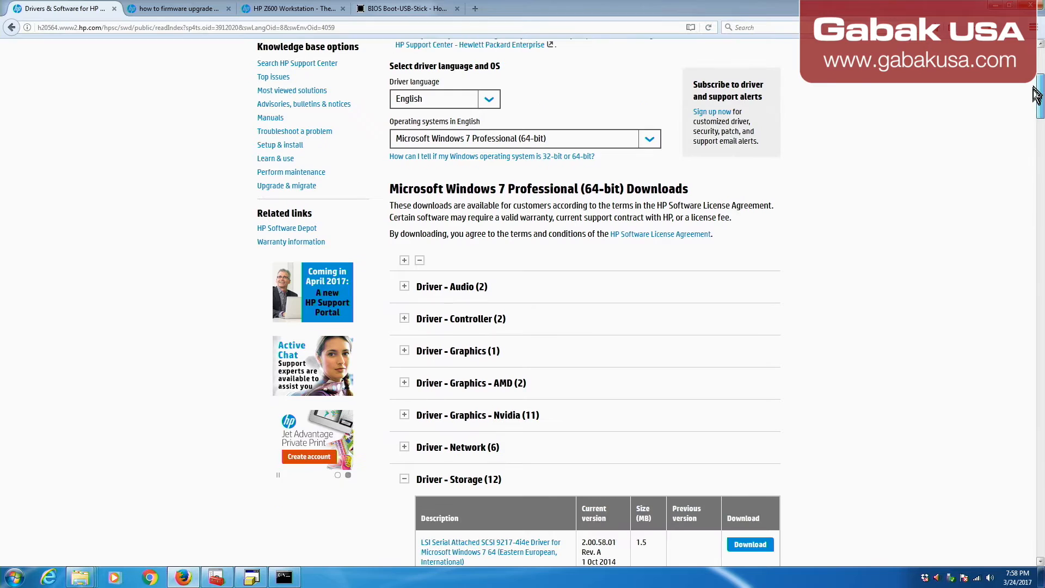
pyautogui.scroll(-3)
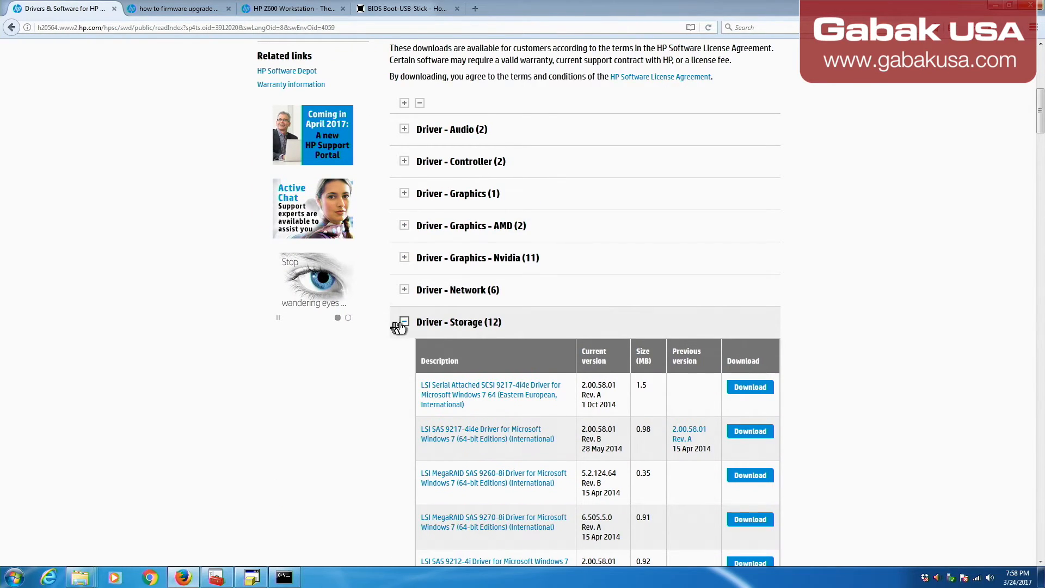
pyautogui.click(404, 322)
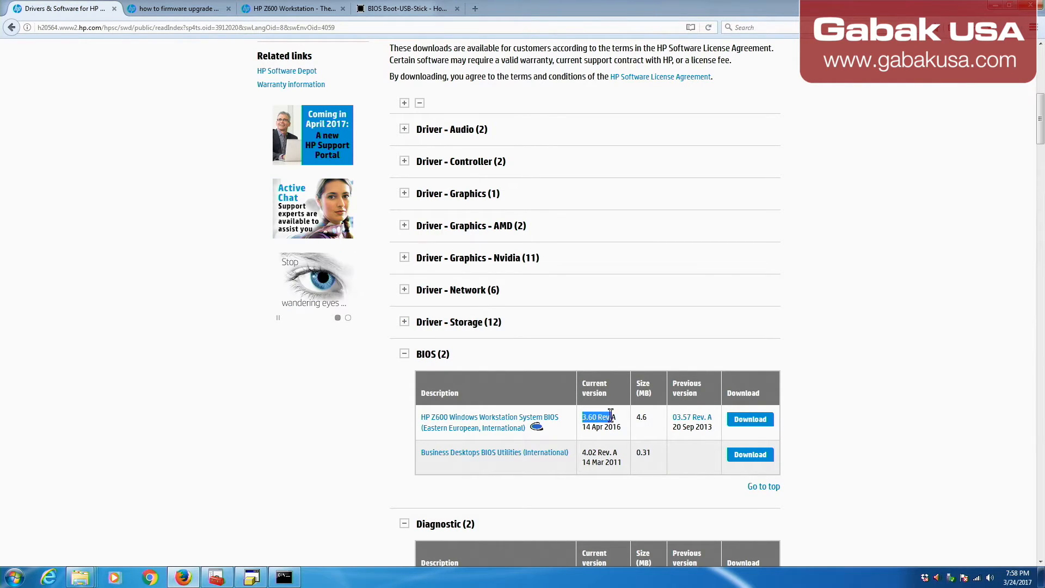
pyautogui.moveTo(620, 421)
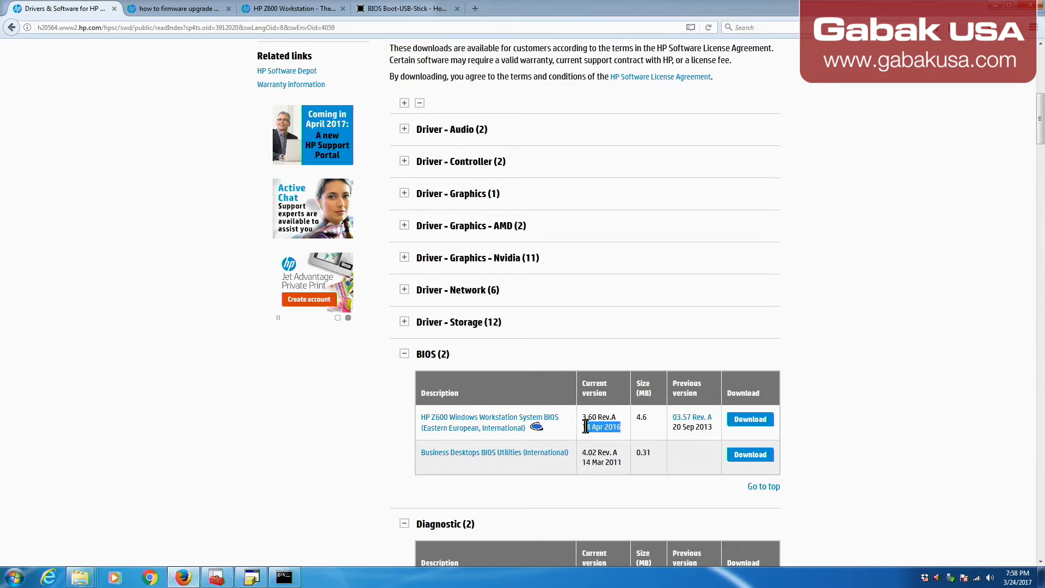
pyautogui.moveTo(638, 422)
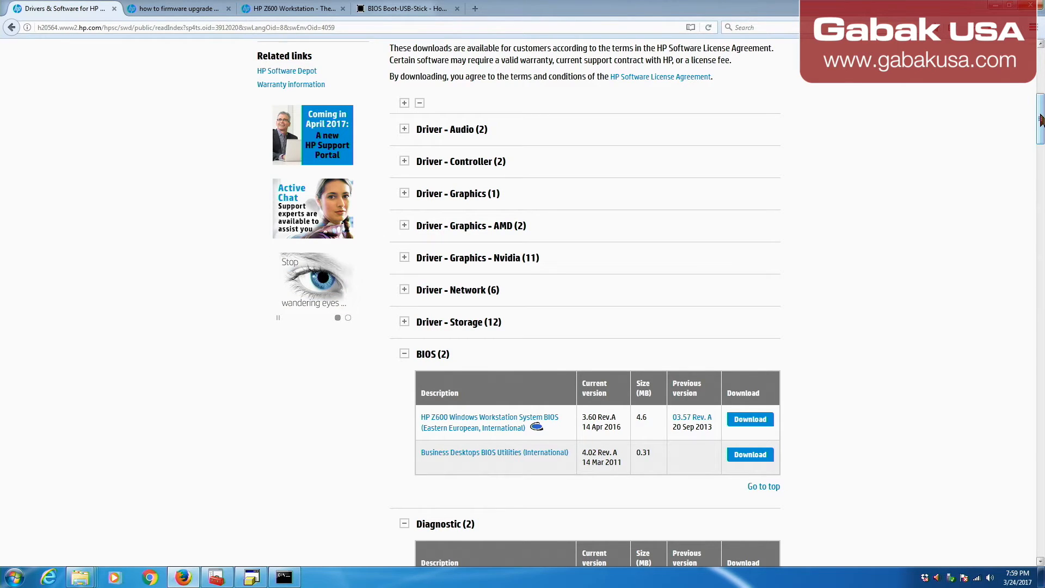
pyautogui.scroll(-3)
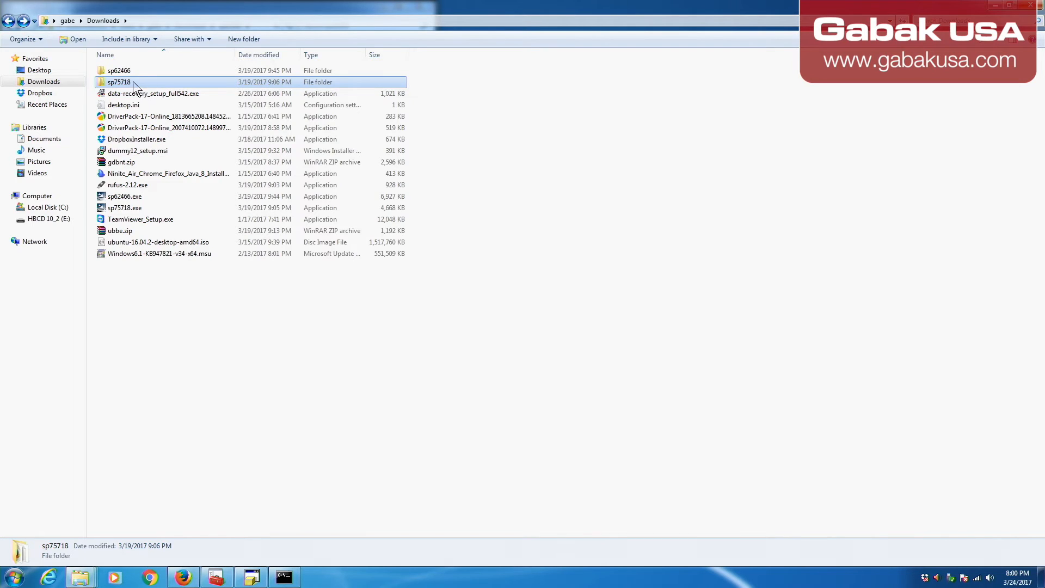
pyautogui.moveTo(124, 82)
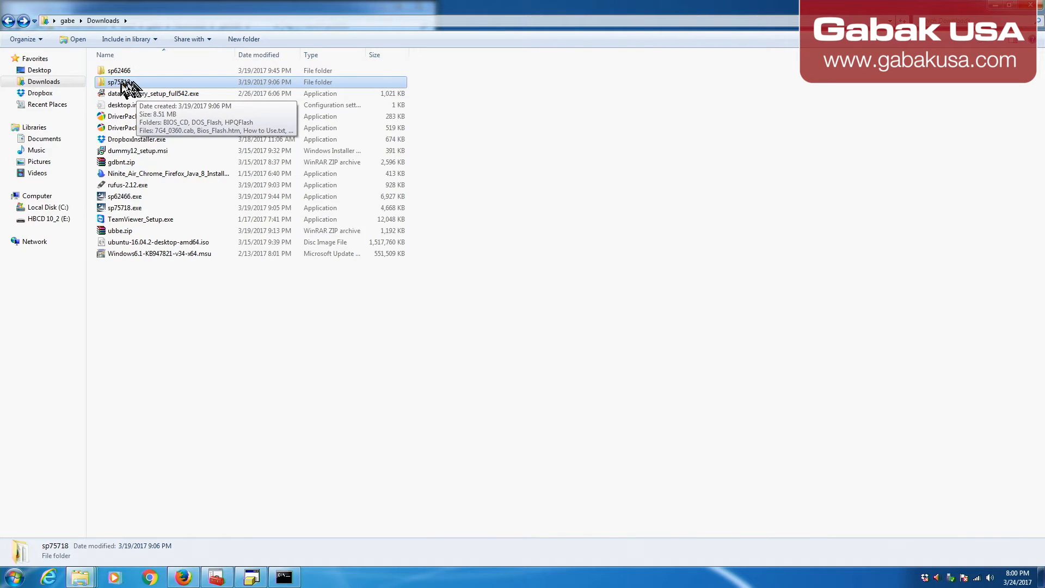
pyautogui.moveTo(117, 87)
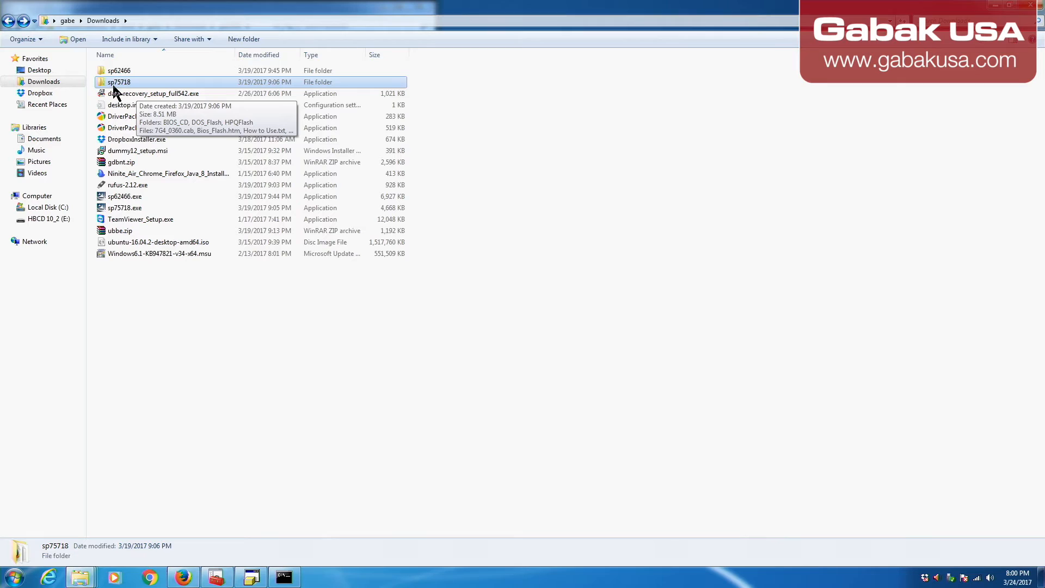
pyautogui.moveTo(130, 89)
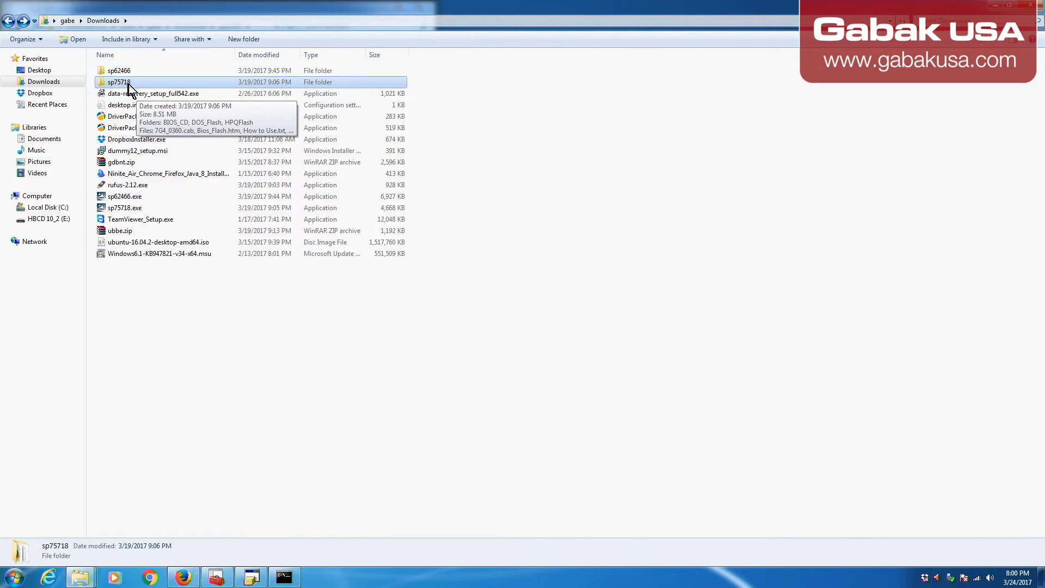
# Step: Open DOS_Flash in sp75718 to compare with the stick, then dismiss the property-dialog warning
pyautogui.doubleClick(119, 82)
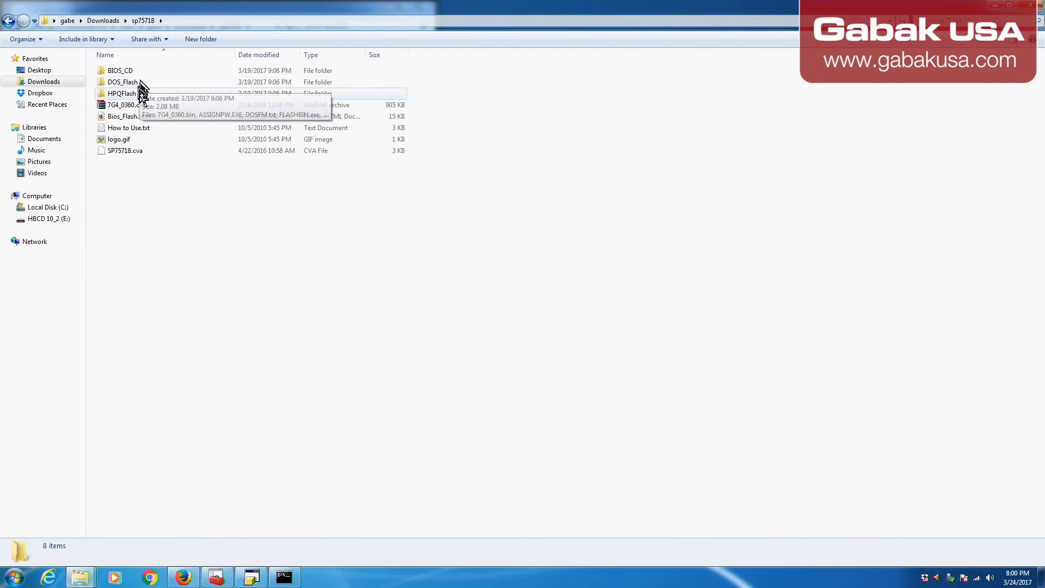
pyautogui.moveTo(140, 160)
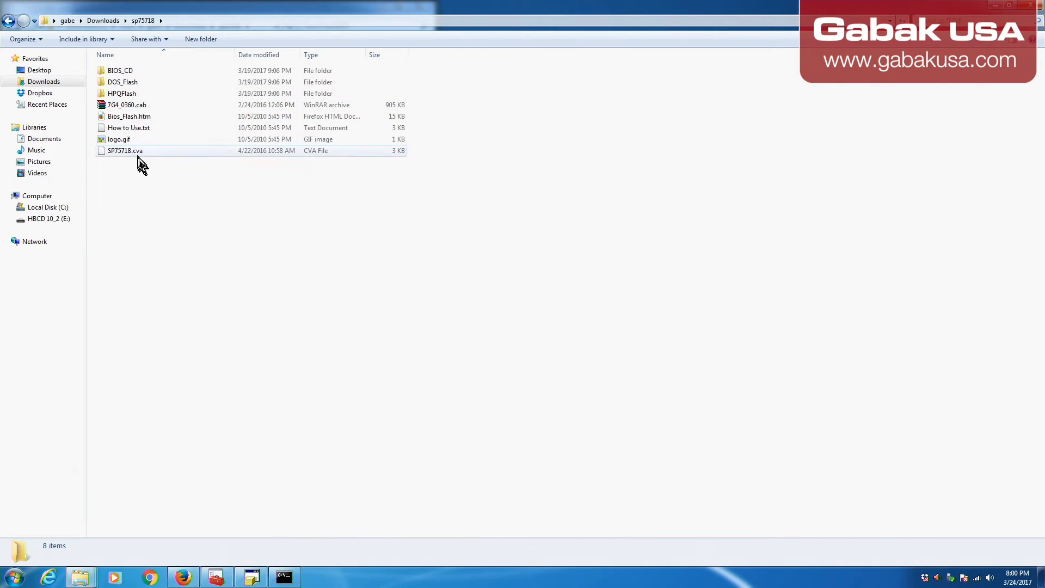
pyautogui.moveTo(148, 86)
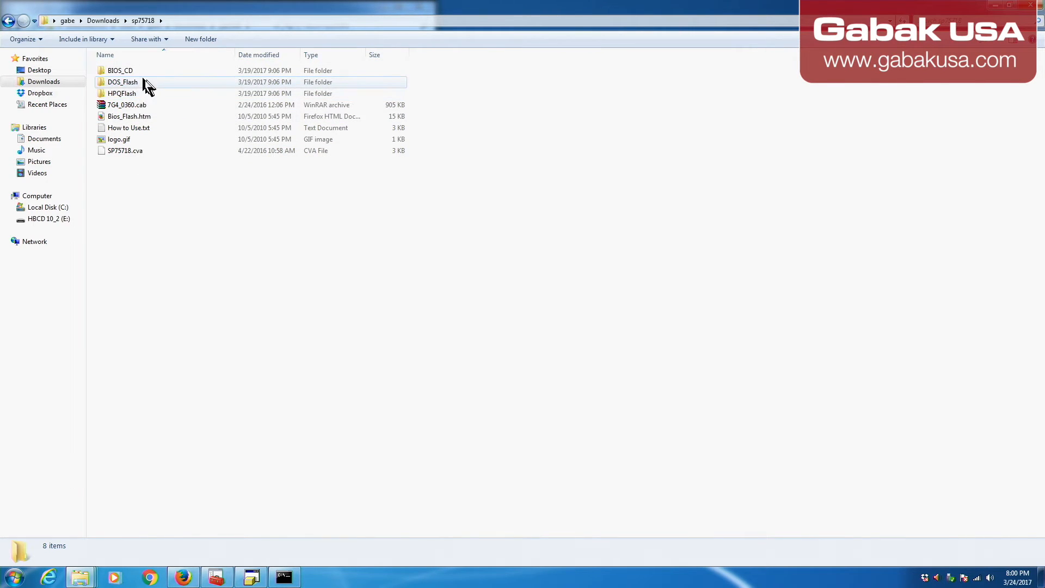
pyautogui.moveTo(147, 82)
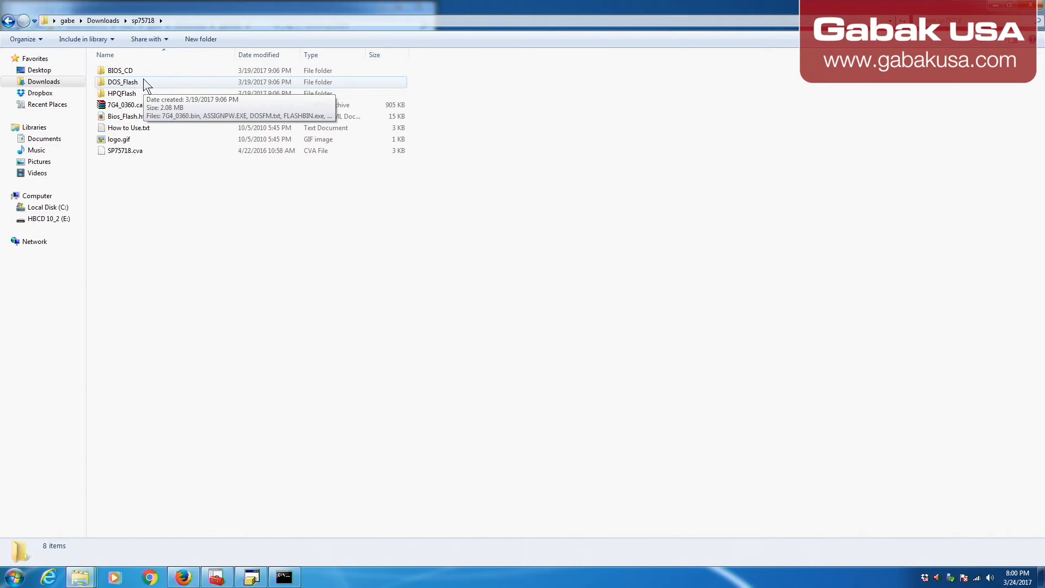
pyautogui.doubleClick(122, 81)
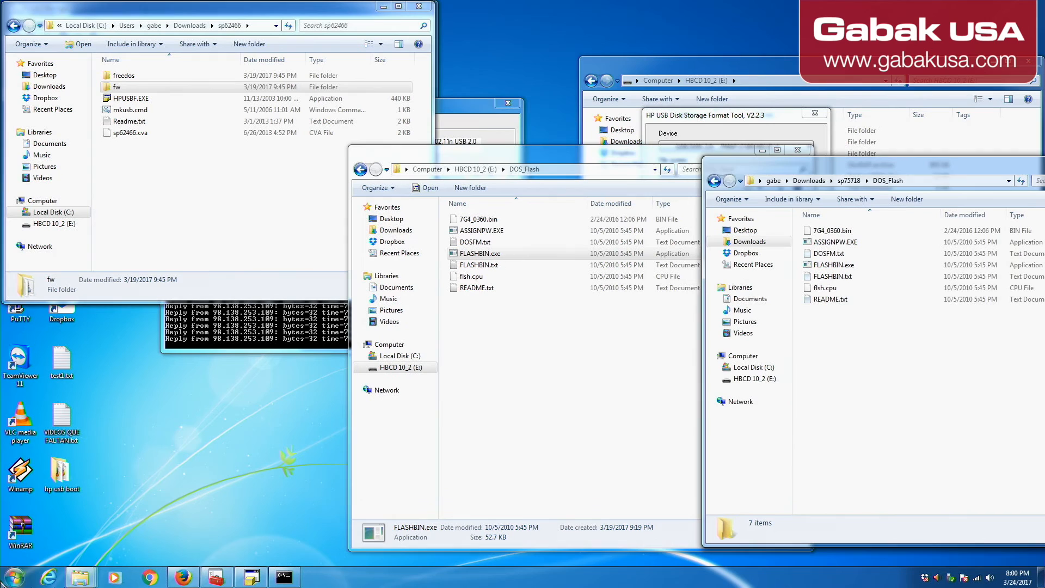
pyautogui.click(14, 576)
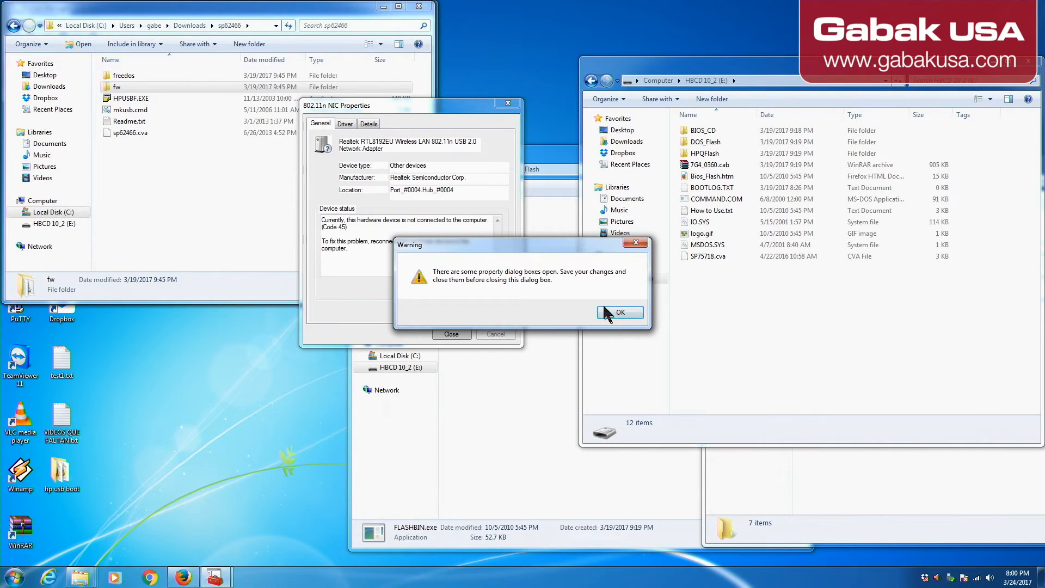
pyautogui.click(619, 312)
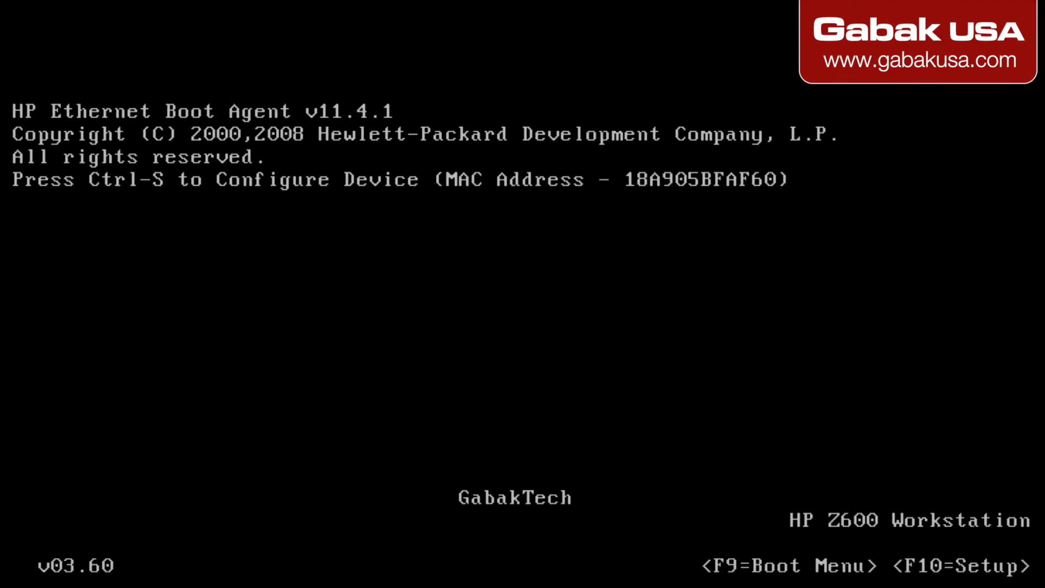
# Step: Choose USB Device from the F9 Boot Menu to boot the Z600 from the stick
pyautogui.press('f9')
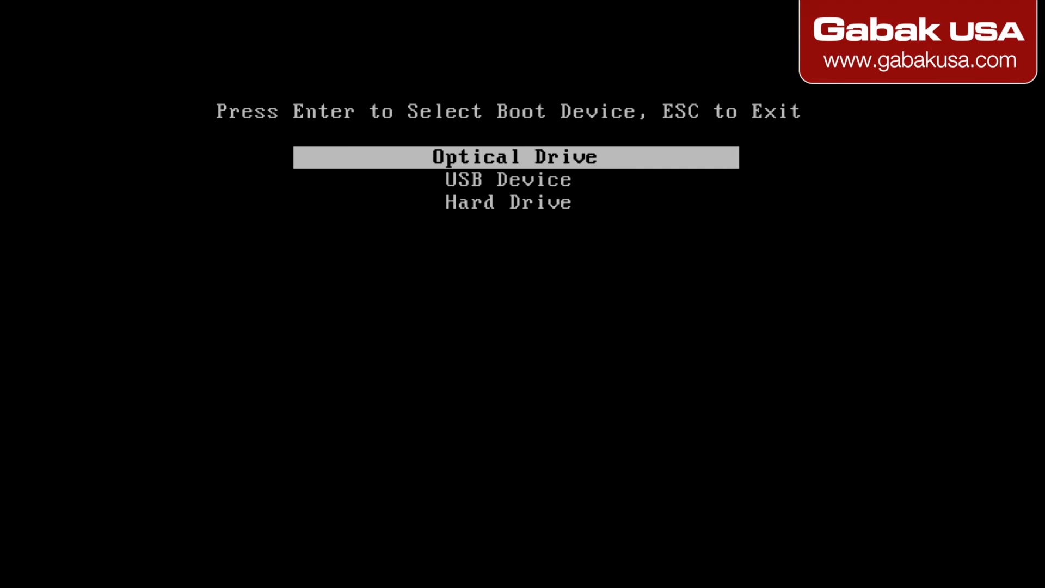
pyautogui.press('down')
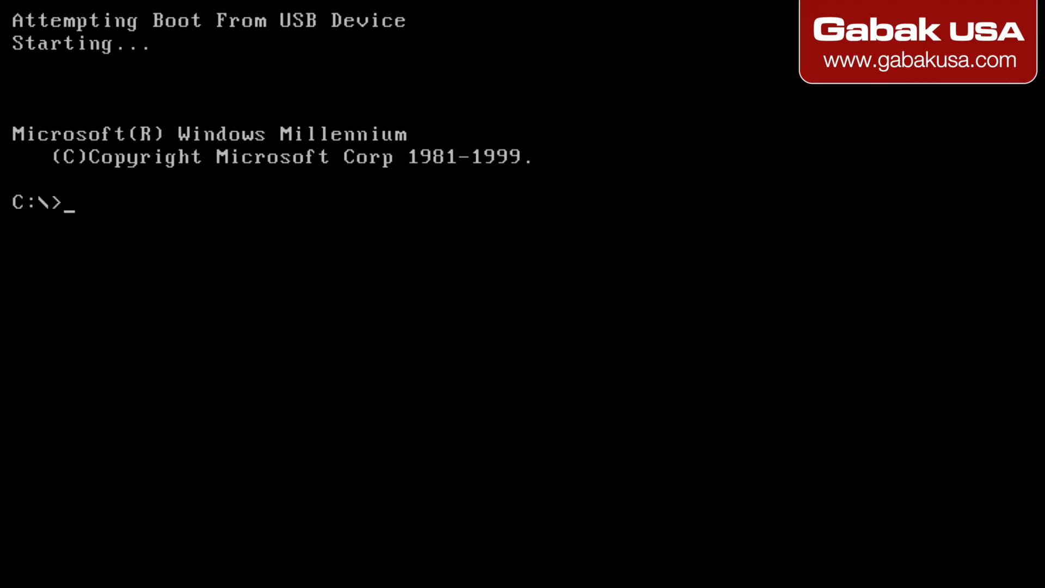
# Step: List the boot drive, change into DOS_FL~1, and list FLASHBIN.EXE and 7G4_0360.BIN
pyautogui.write('dir')
pyautogui.write('c')
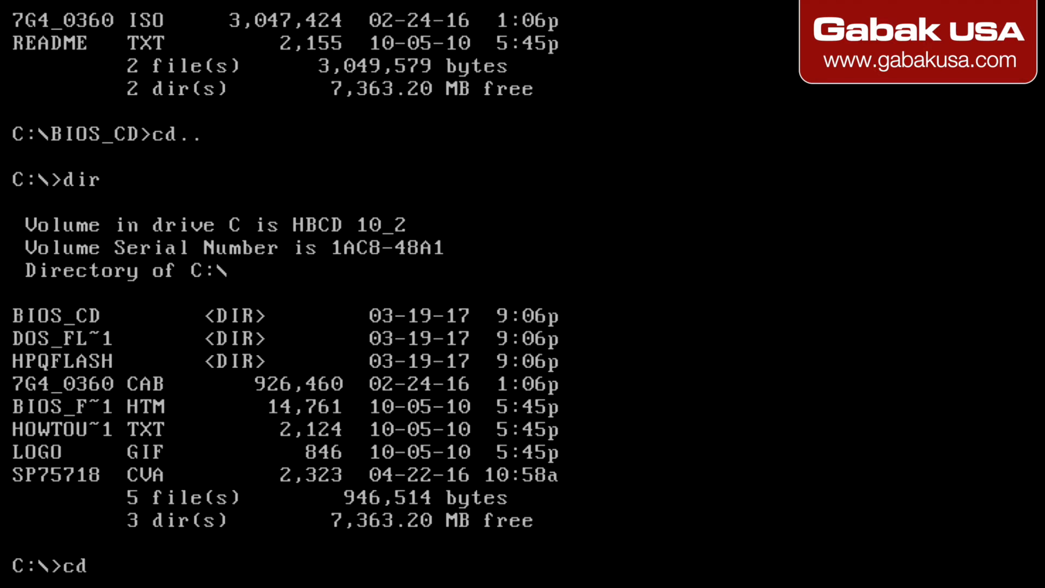
pyautogui.write('di')
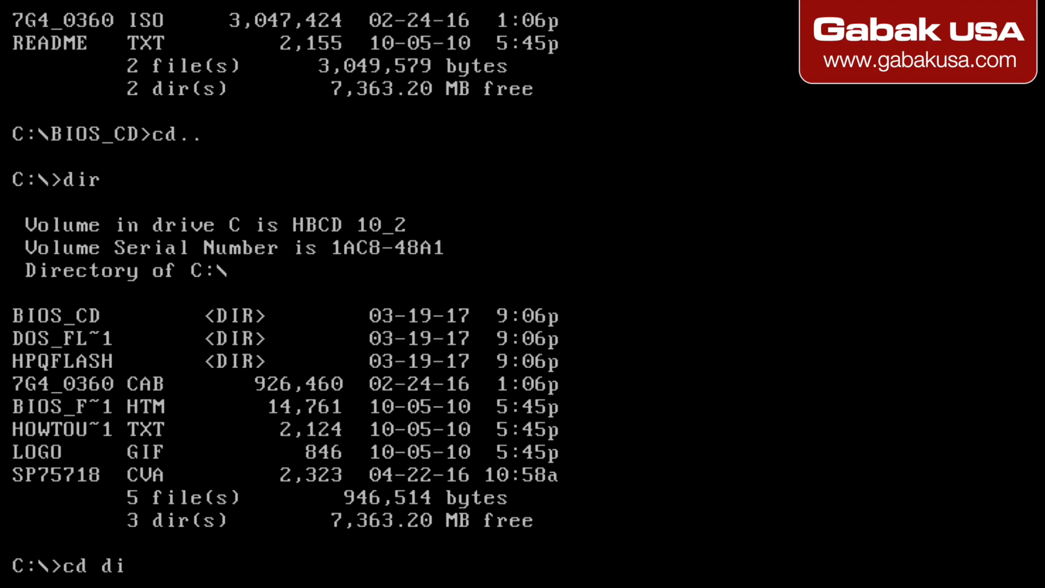
pyautogui.write('os')
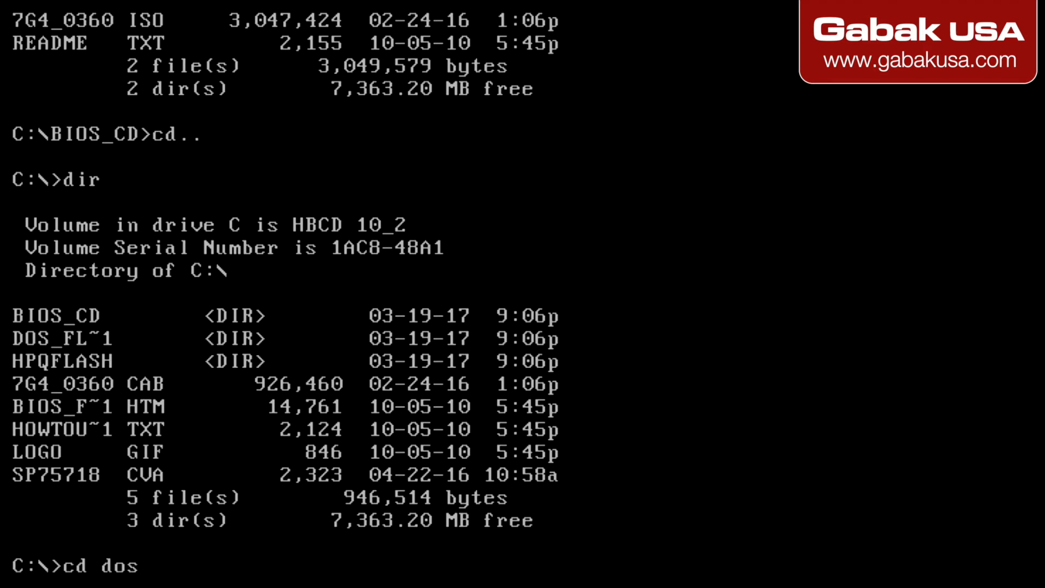
pyautogui.write('_fl')
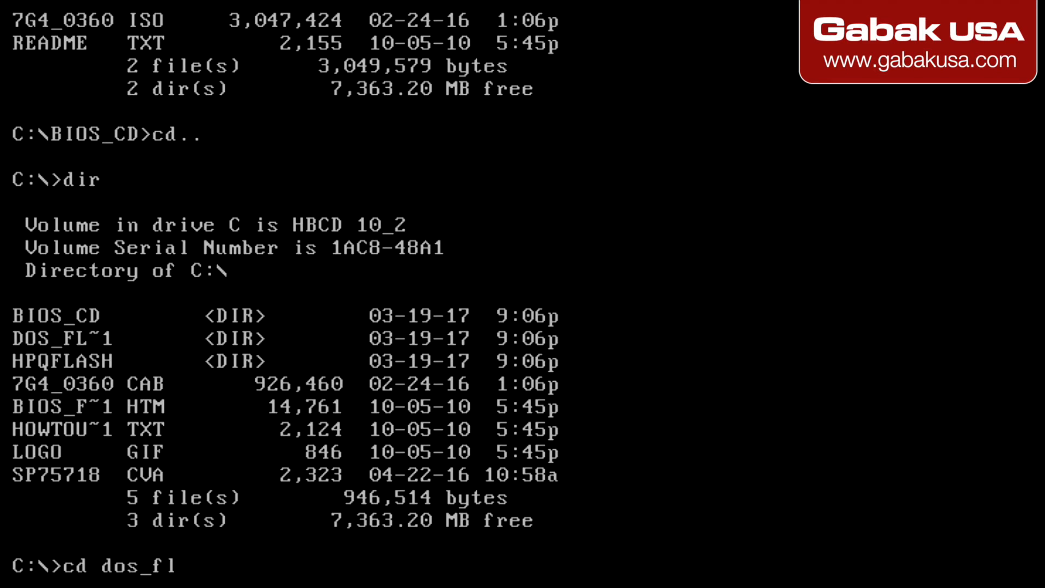
pyautogui.write('~')
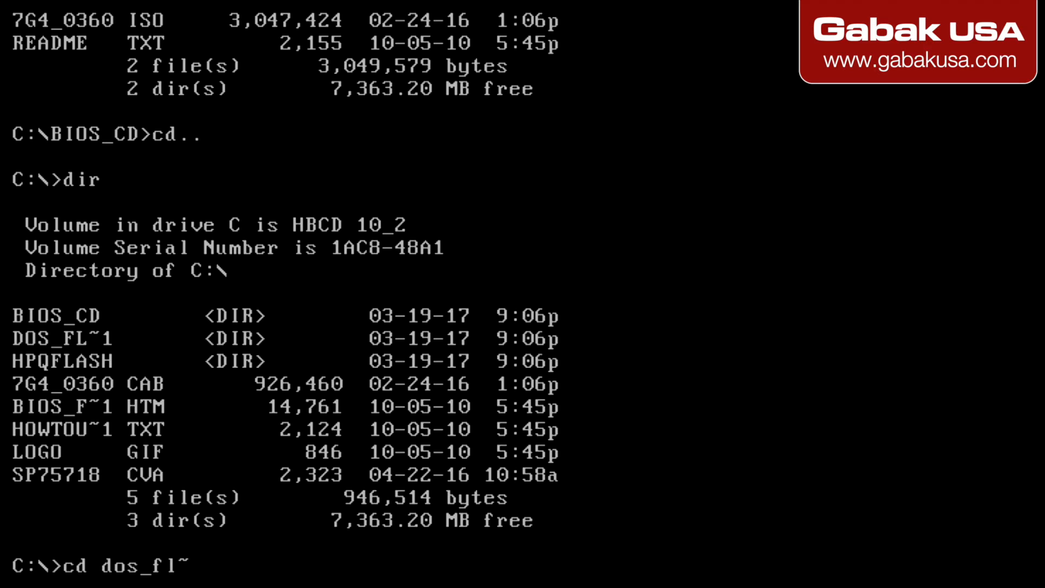
pyautogui.write('1')
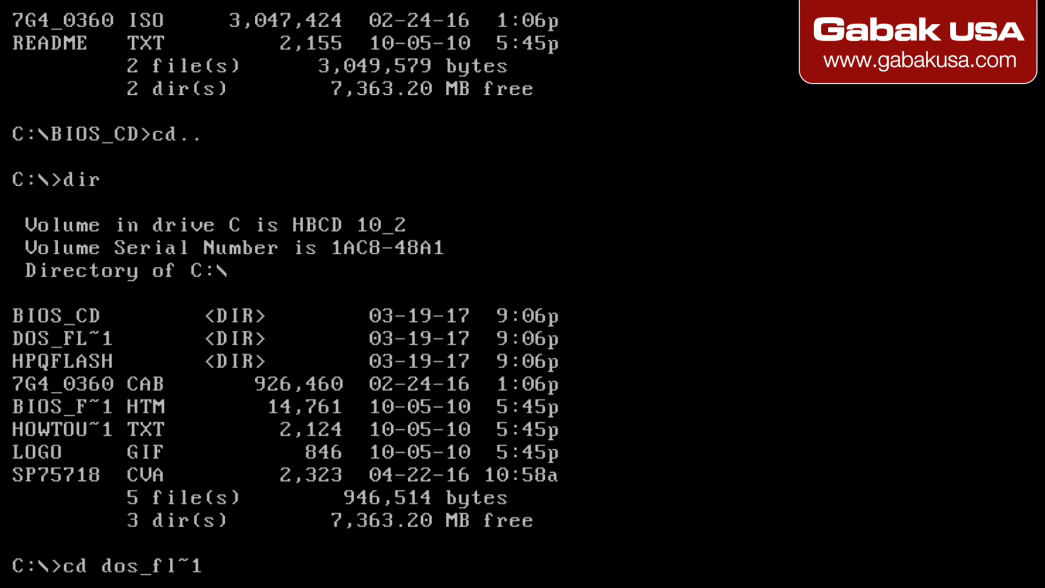
pyautogui.write('d')
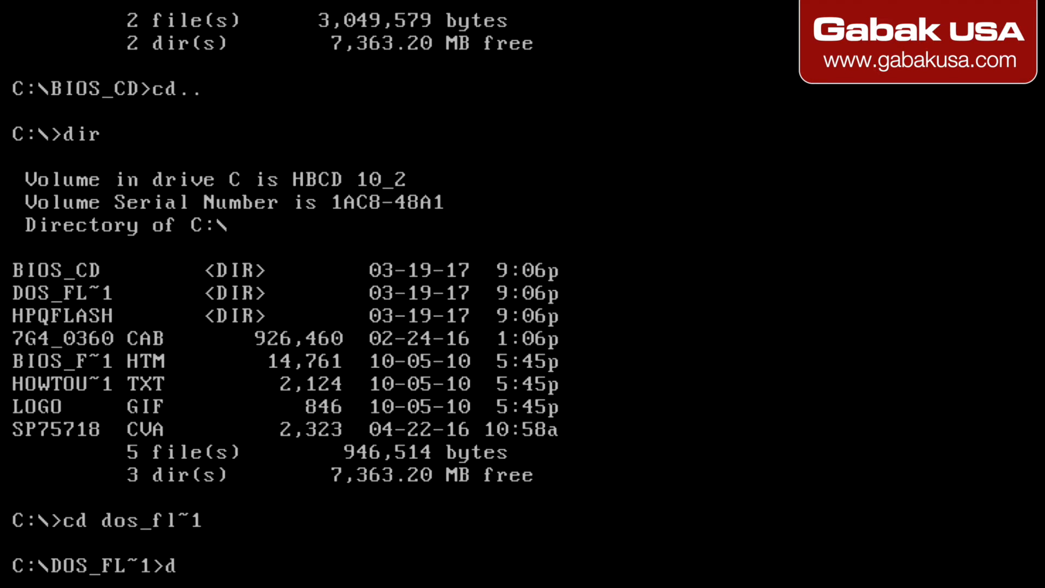
pyautogui.write('ir')
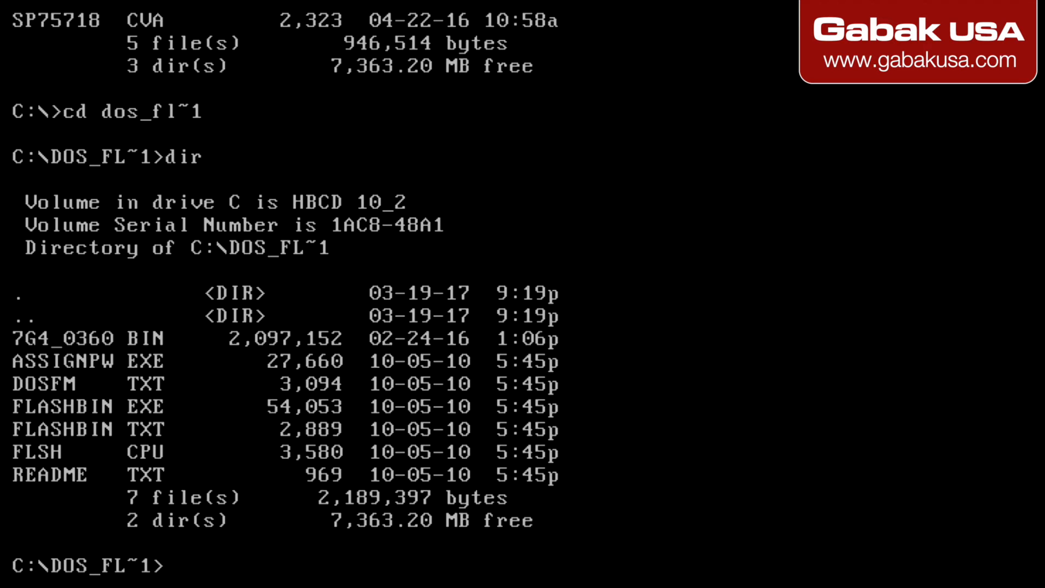
pyautogui.write('flash')
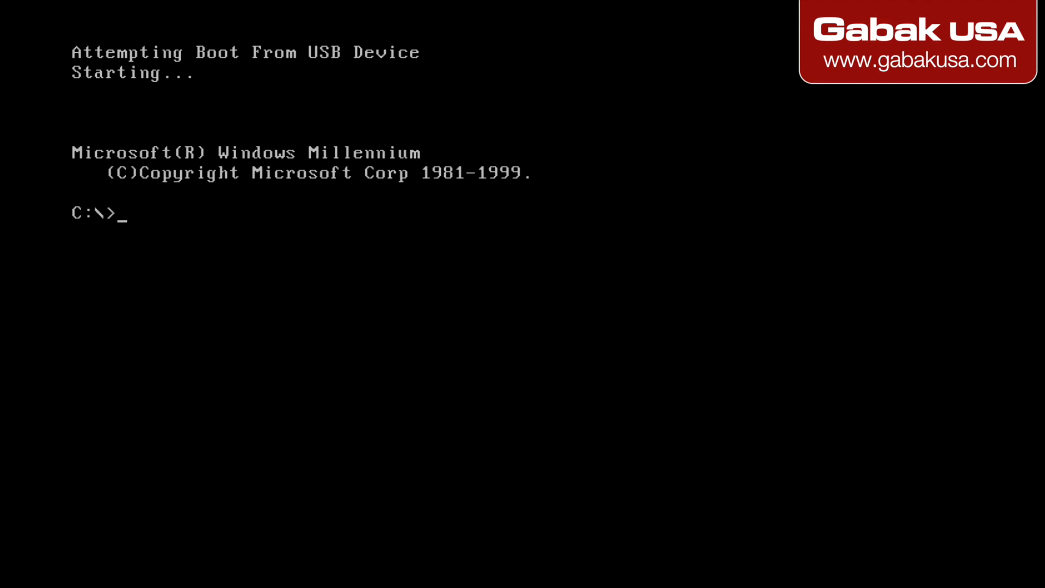
# Step: Re-enter DOS_FL~1 with cd dos_fl~1, fixing the typo, and list FLASHBIN.EXE and 7G4_0360.BIN
pyautogui.write('dir')
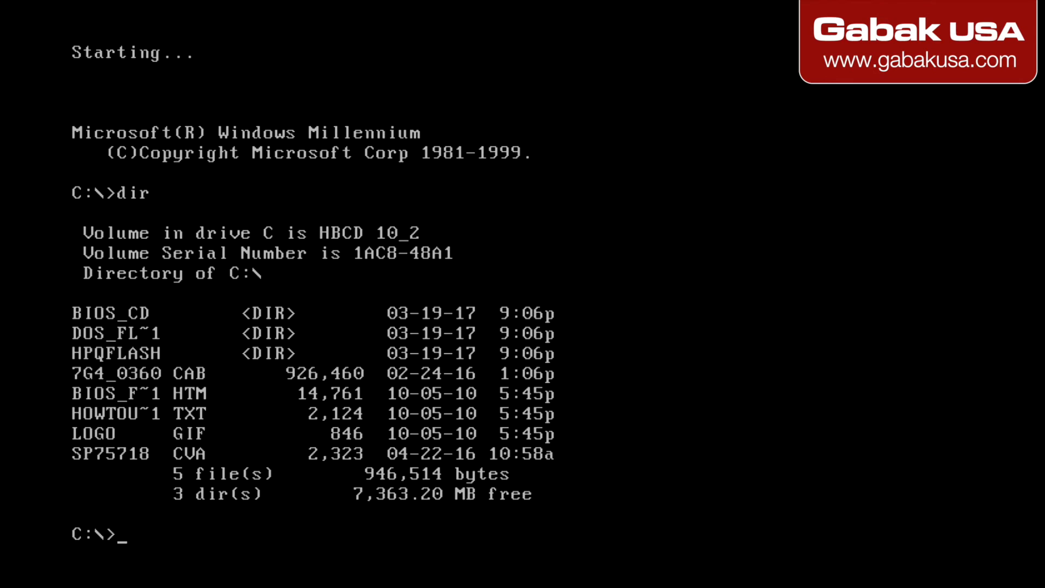
pyautogui.write('cd')
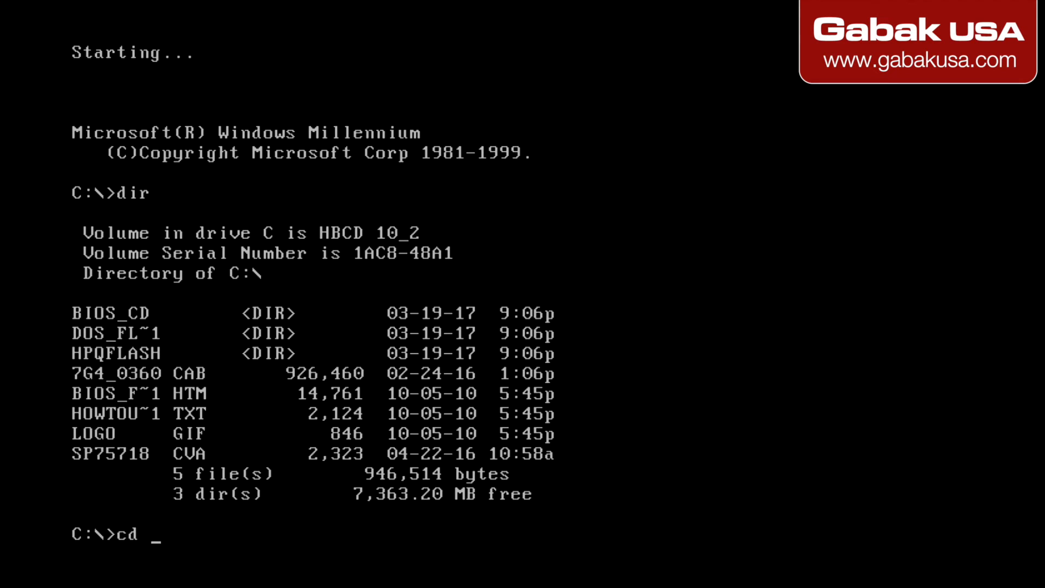
pyautogui.write('dos')
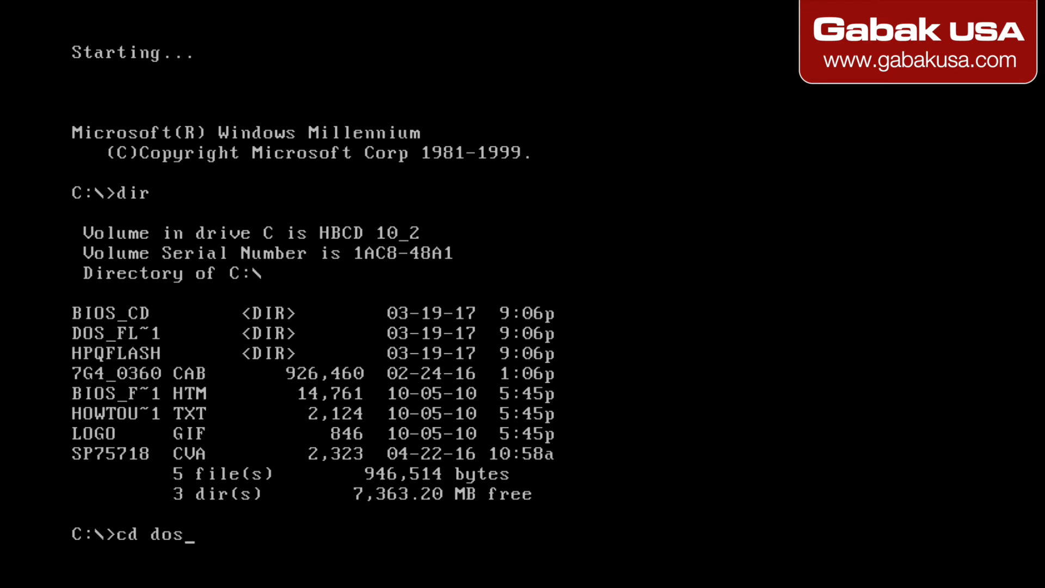
pyautogui.write('fl')
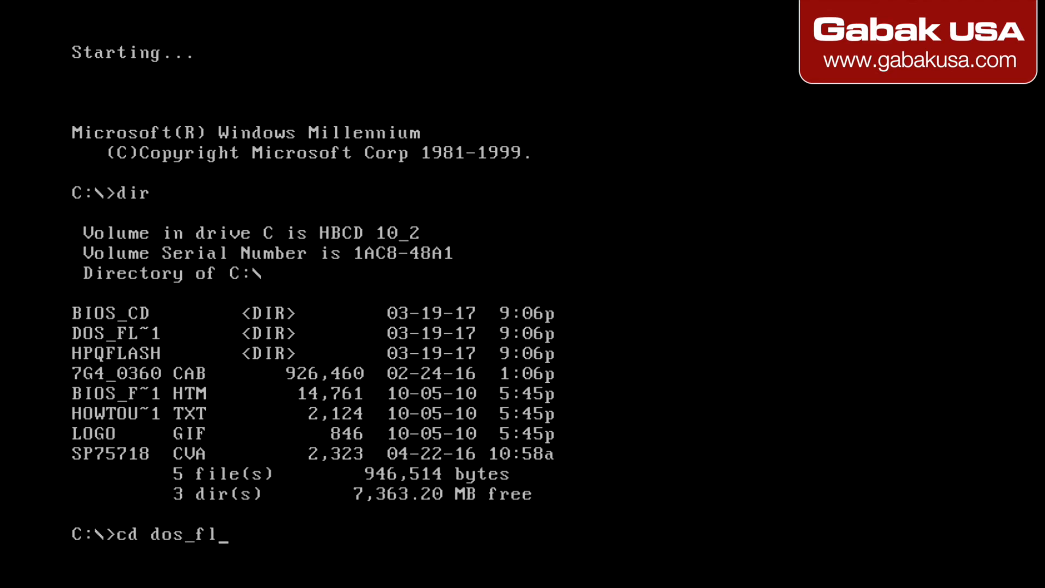
pyautogui.write('~')
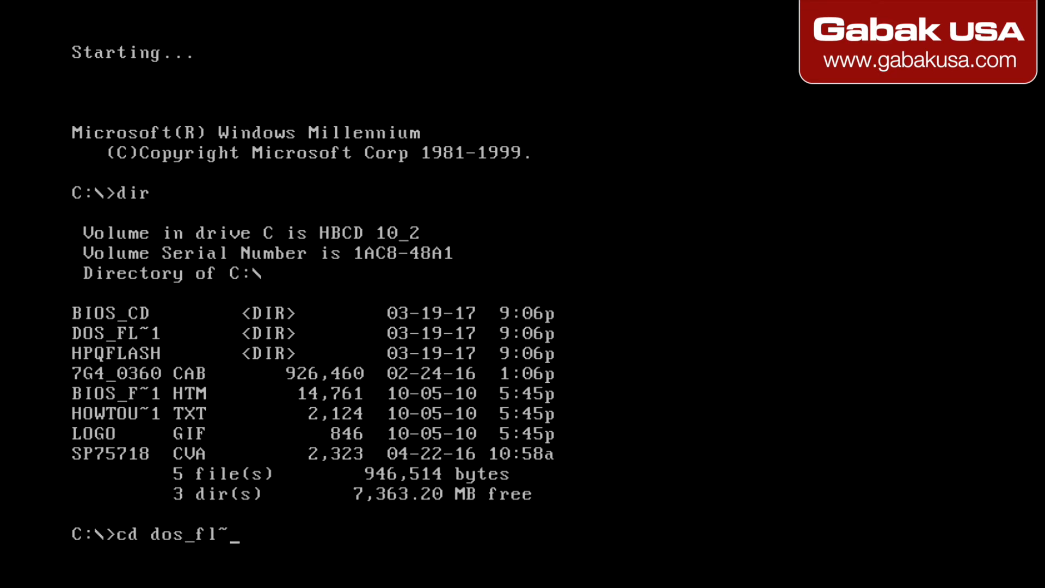
pyautogui.write('`')
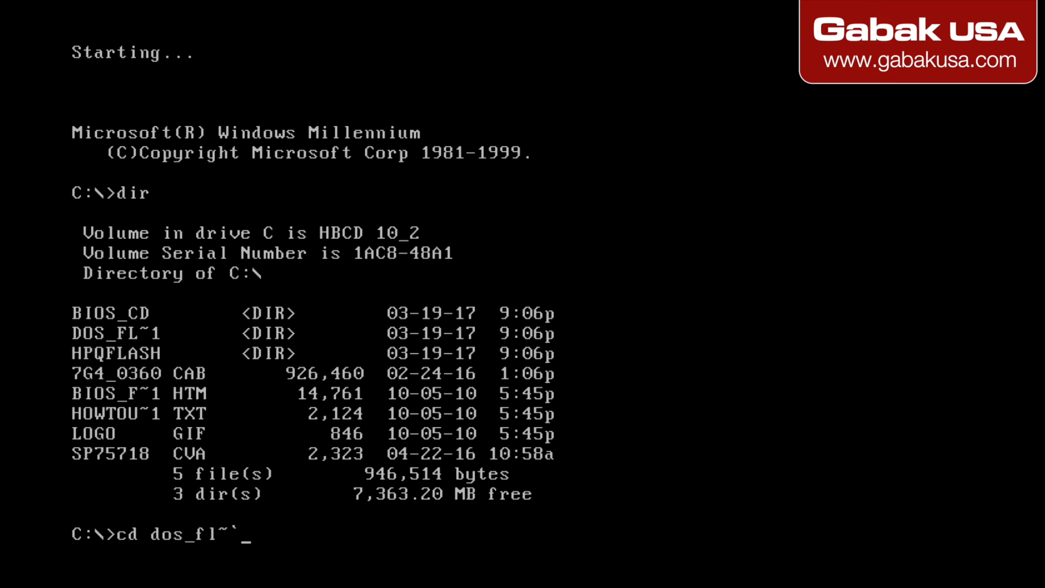
pyautogui.press('enter')
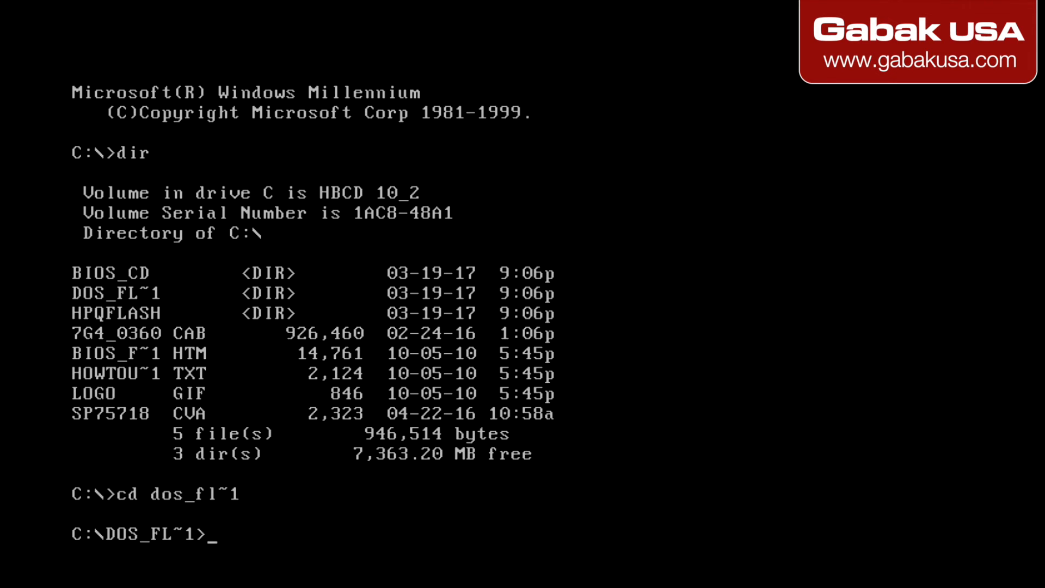
pyautogui.write('dir')
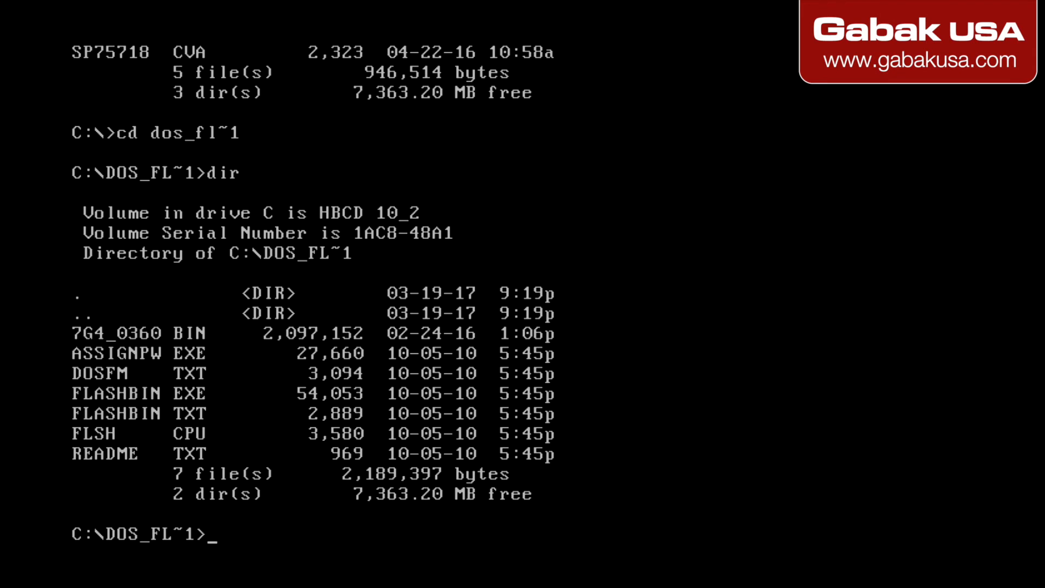
# Step: Run flashbin and confirm with Y to reflash the BIOS from 3.57 to 3.60
pyautogui.write('flash')
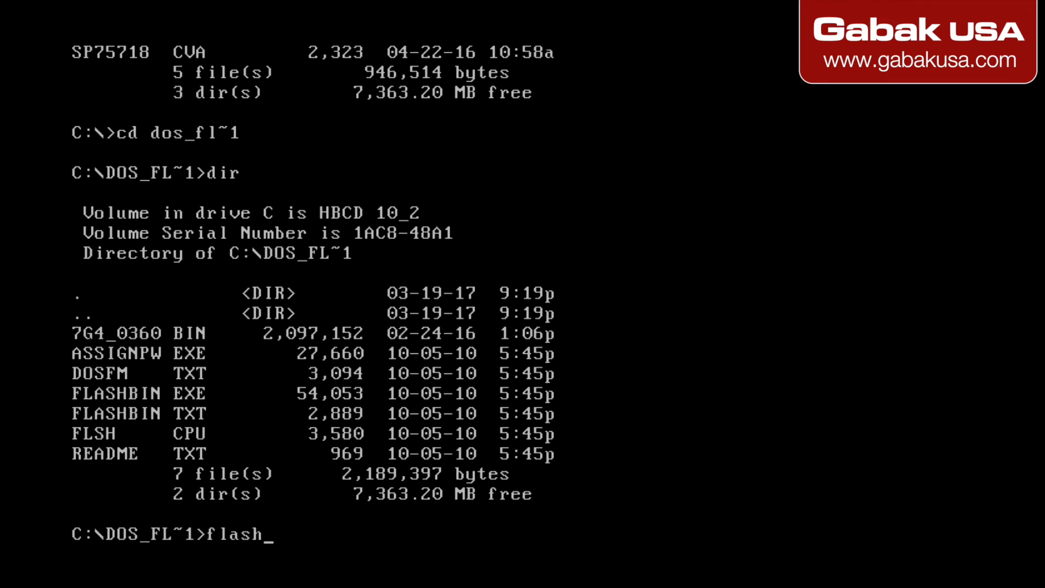
pyautogui.write('bin')
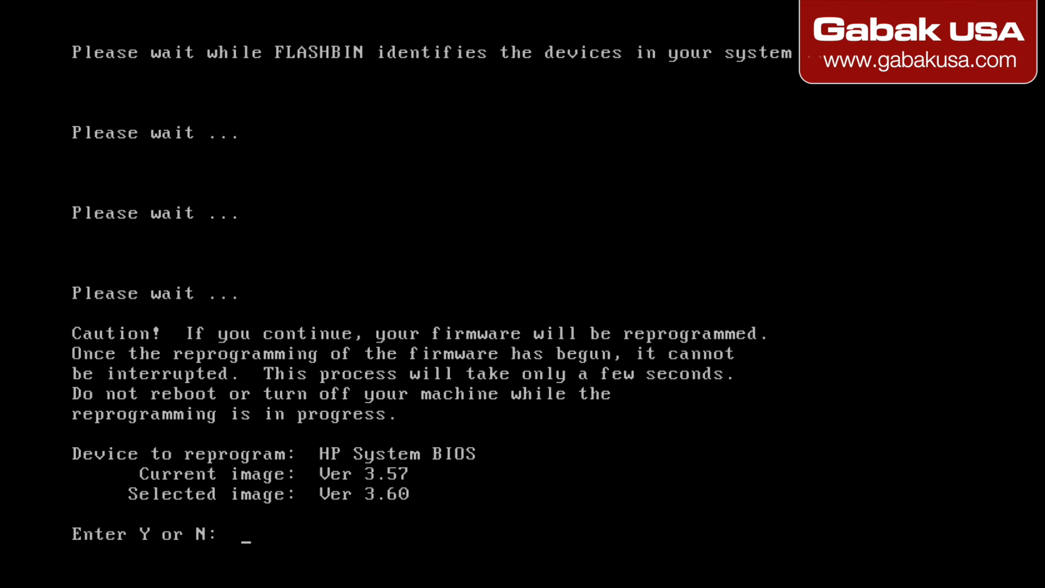
pyautogui.write('Y')
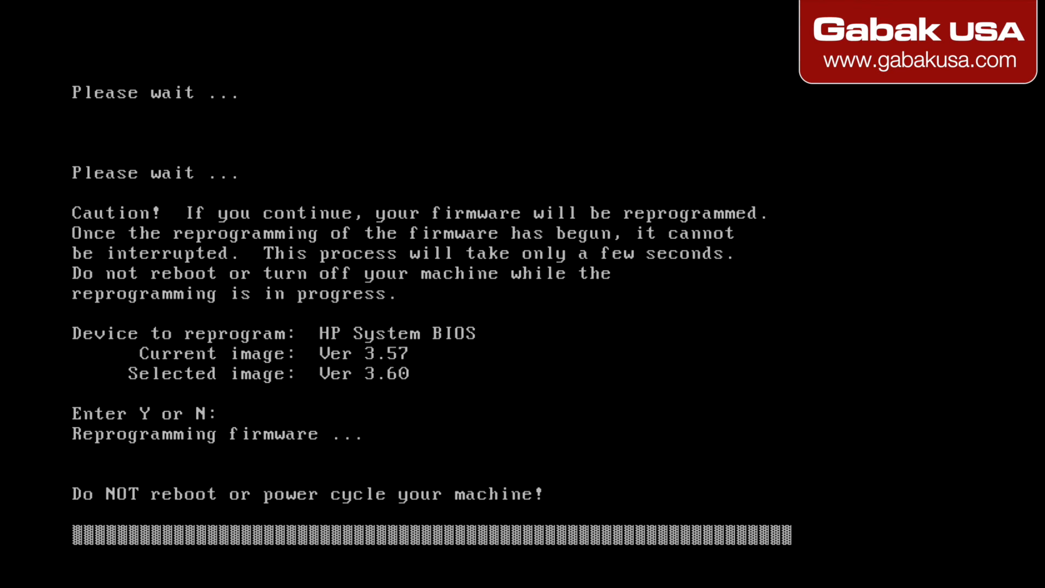